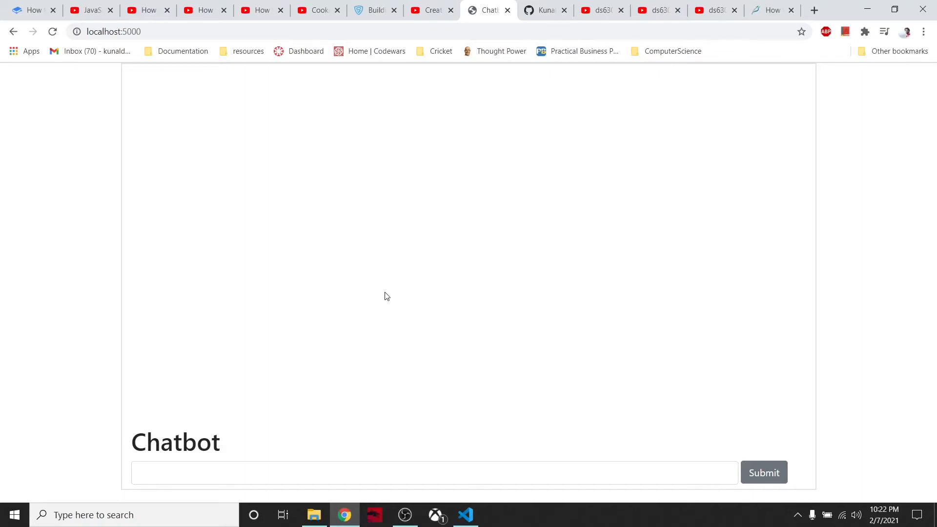
{"action": "mouse_move", "coordinate": [410, 145]}
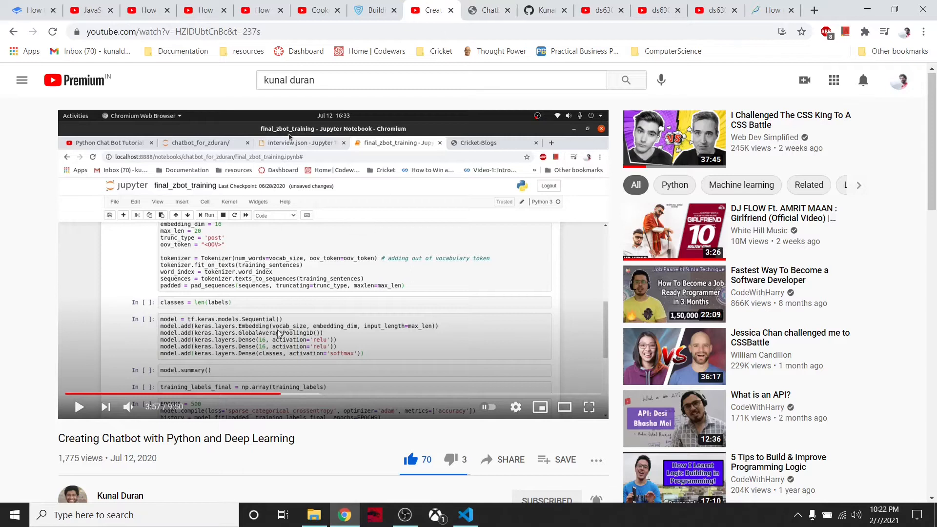
{"action": "mouse_move", "coordinate": [293, 207]}
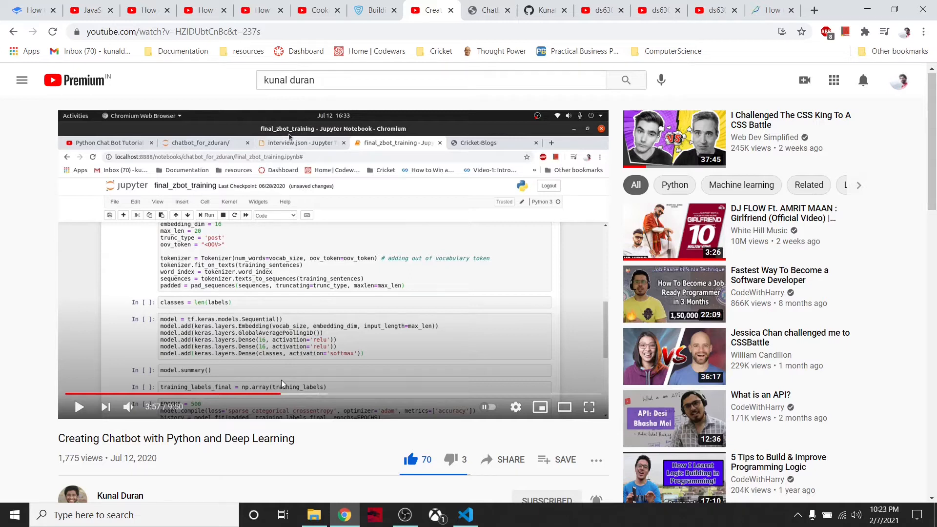
{"action": "mouse_move", "coordinate": [489, 5]}
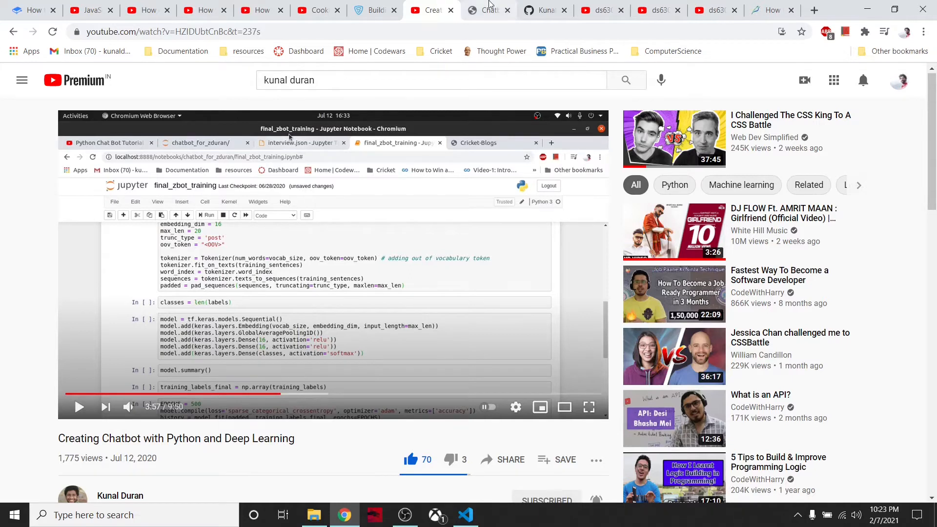
Submit 'hi' to the localhost:5000 chatbot repeatedly, drawing replies like 'Hello!' and 'Hi there, how can I help?'.
{"action": "left_click", "coordinate": [484, 10]}
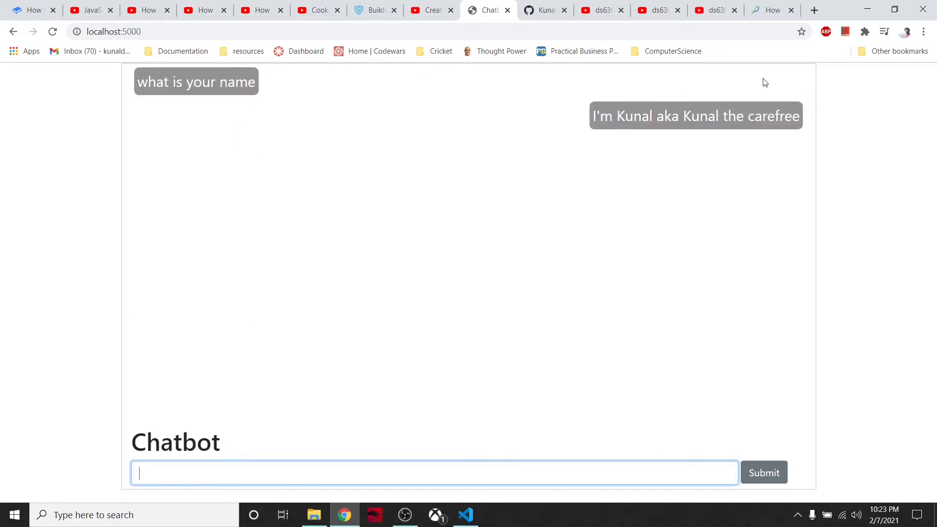
{"action": "mouse_move", "coordinate": [727, 137]}
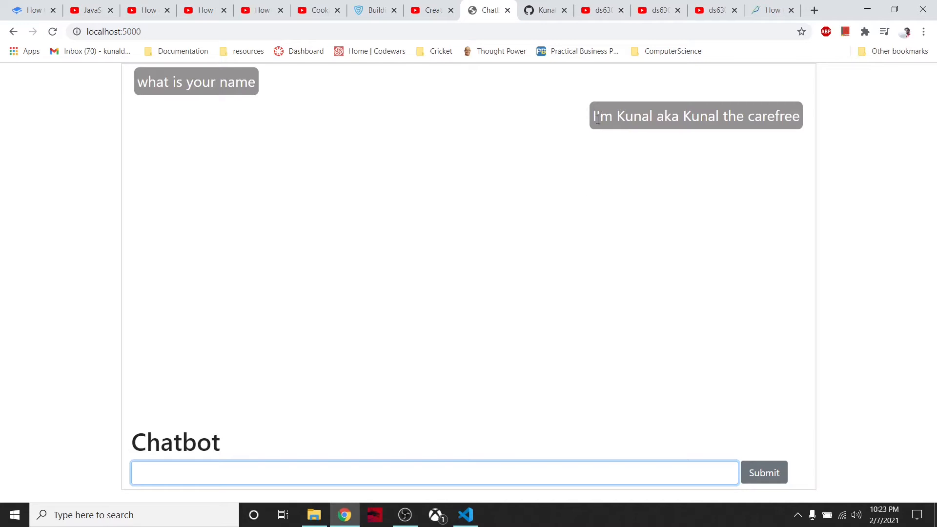
{"action": "mouse_move", "coordinate": [447, 271]}
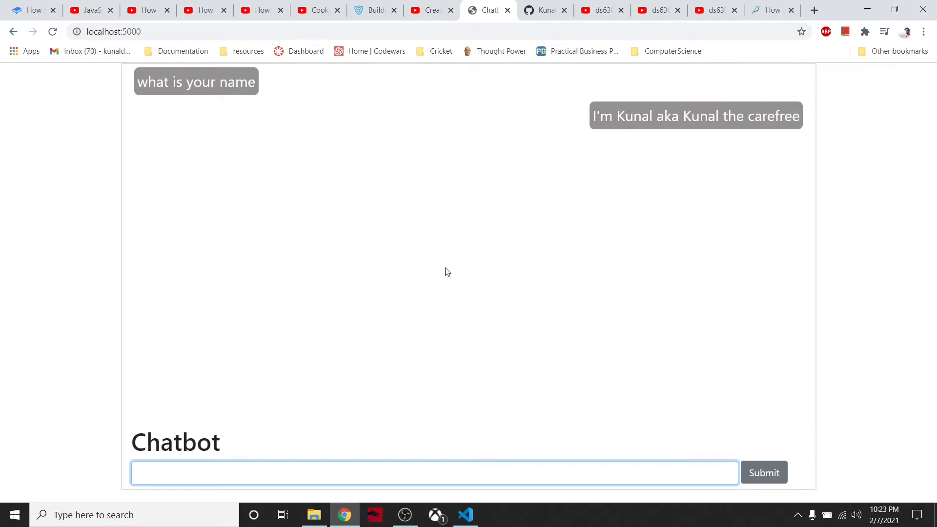
{"action": "type", "text": "hi"}
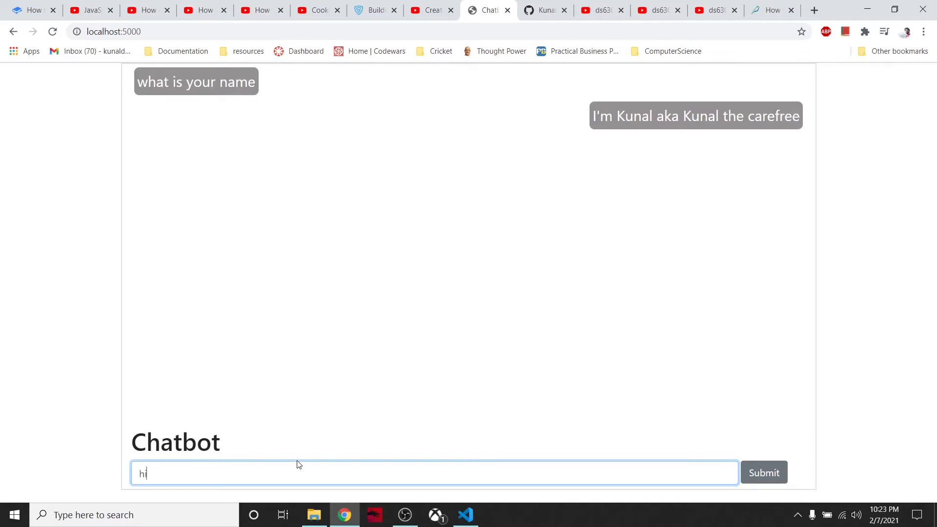
{"action": "left_click", "coordinate": [764, 473]}
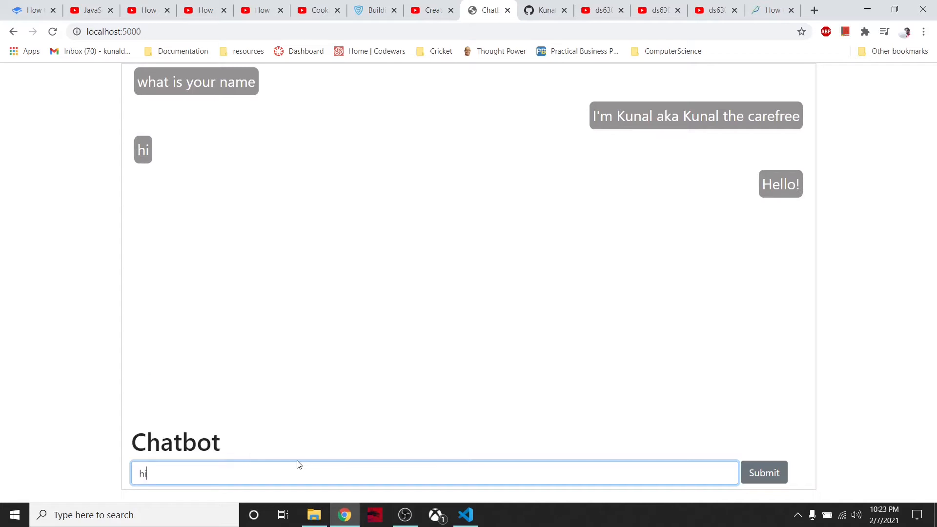
{"action": "left_click", "coordinate": [764, 473]}
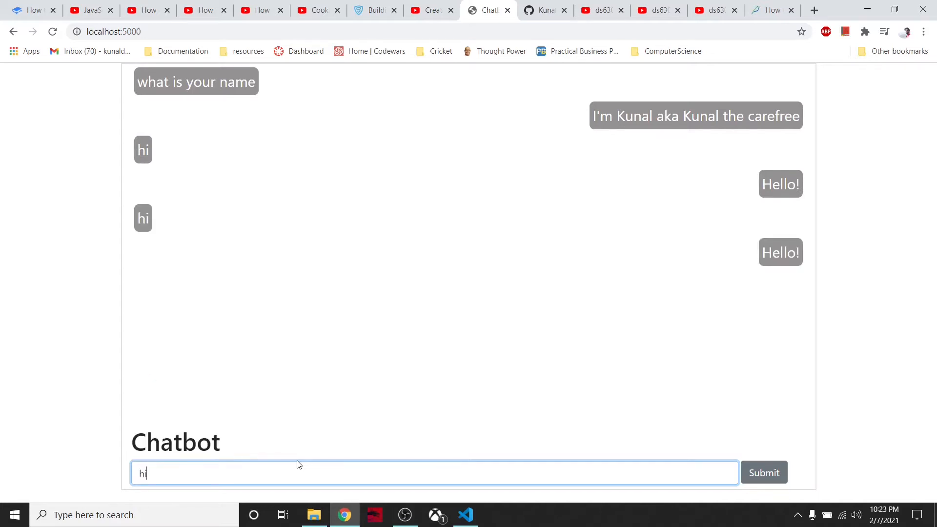
{"action": "left_click", "coordinate": [764, 473]}
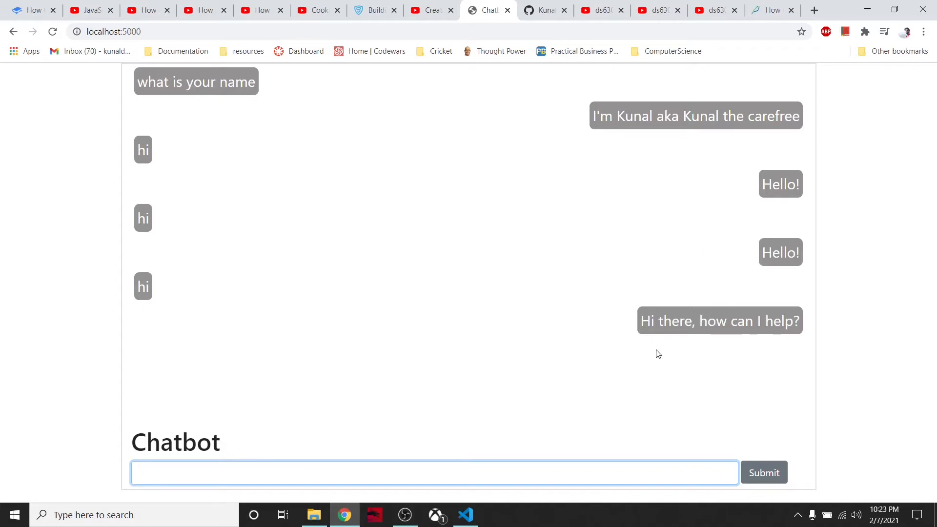
{"action": "type", "text": "hi"}
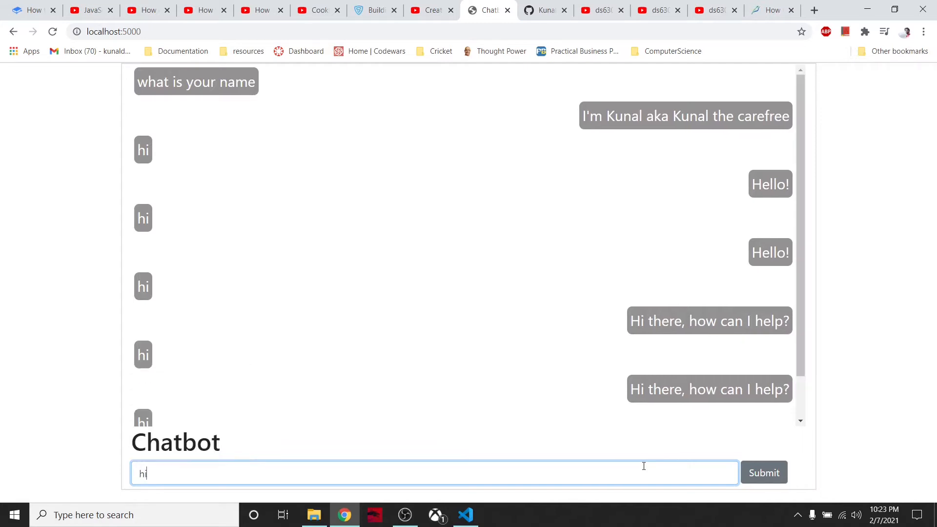
{"action": "left_click", "coordinate": [764, 473]}
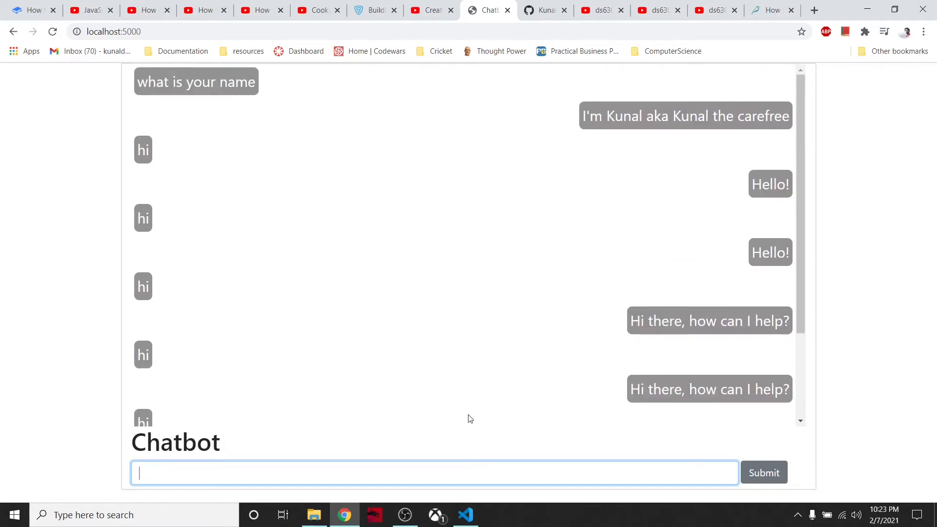
{"action": "scroll", "scroll_direction": "down", "scroll_amount": 3}
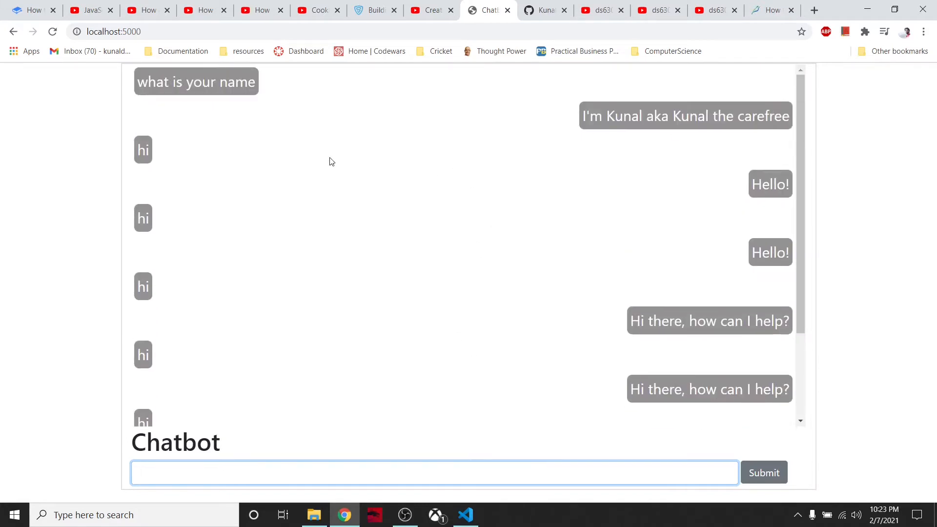
{"action": "mouse_move", "coordinate": [452, 446]}
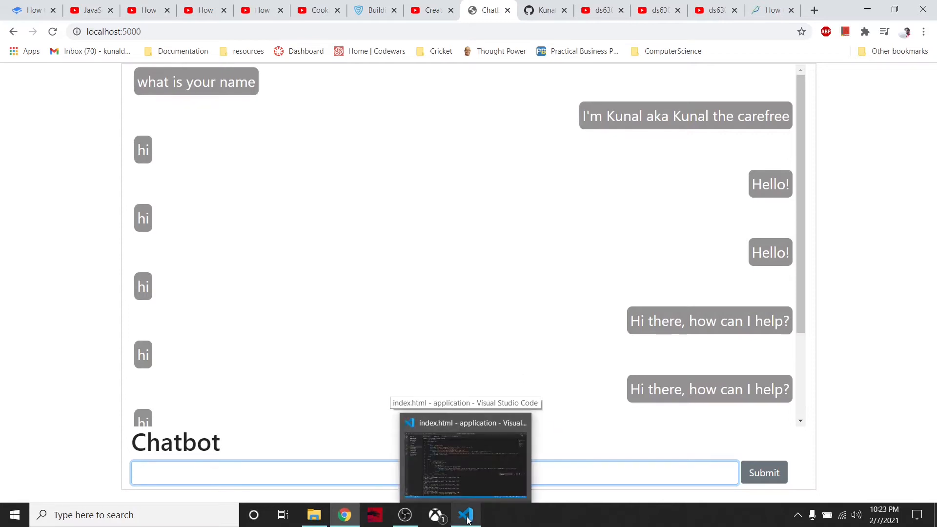
Return to VS Code, scroll through index.html, and open assistant.py with its interview.json loading.
{"action": "left_click", "coordinate": [263, 473]}
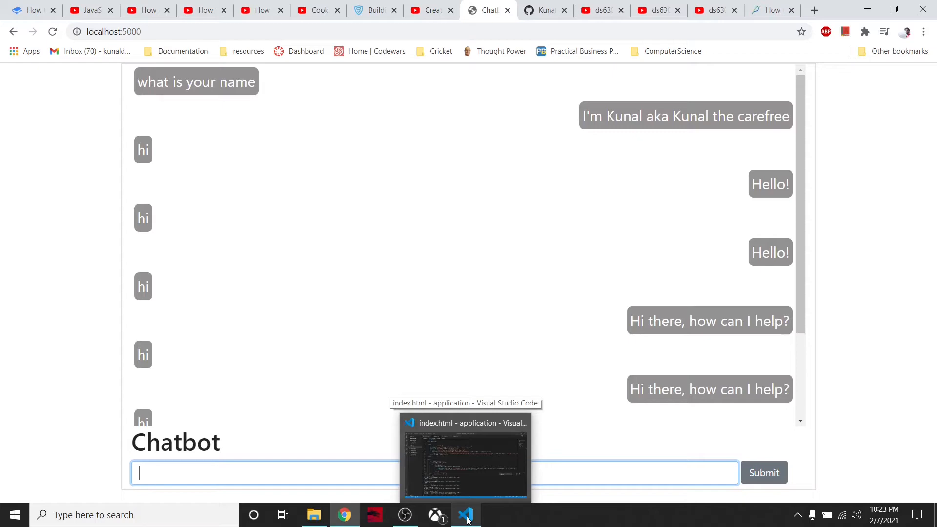
{"action": "left_click", "coordinate": [466, 514]}
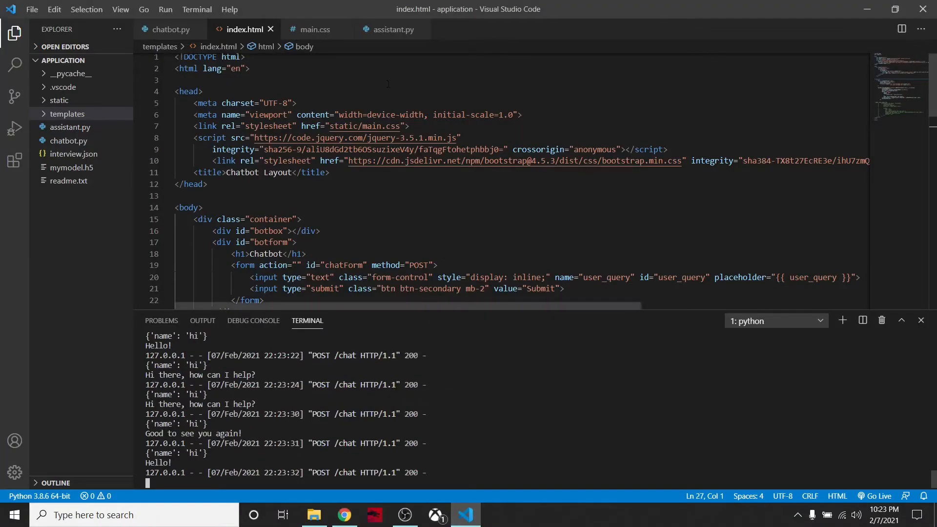
{"action": "scroll", "scroll_direction": "down", "scroll_amount": 3}
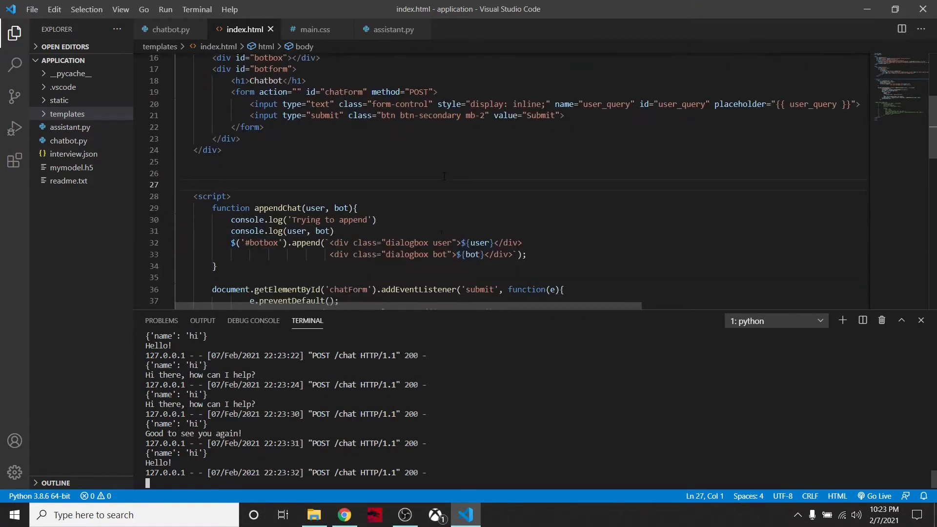
{"action": "scroll", "scroll_direction": "down", "scroll_amount": 3}
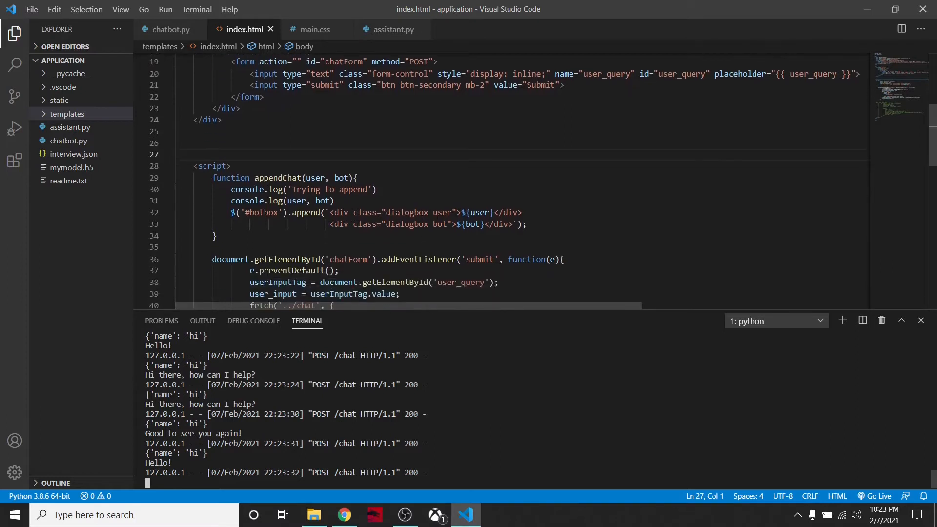
{"action": "left_click", "coordinate": [170, 30]}
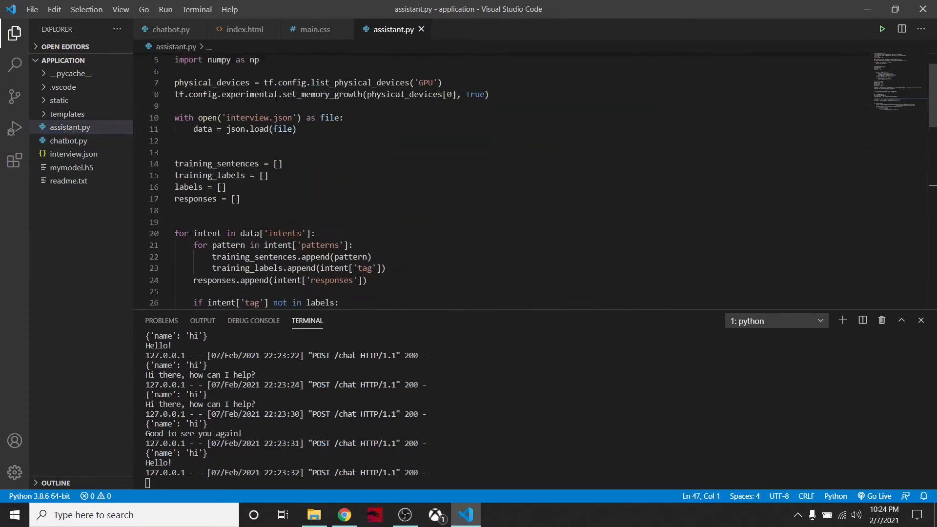
Scroll assistant.py down to the label encoding, mymodel.h5 loading and check function.
{"action": "scroll", "scroll_direction": "down", "scroll_amount": 3}
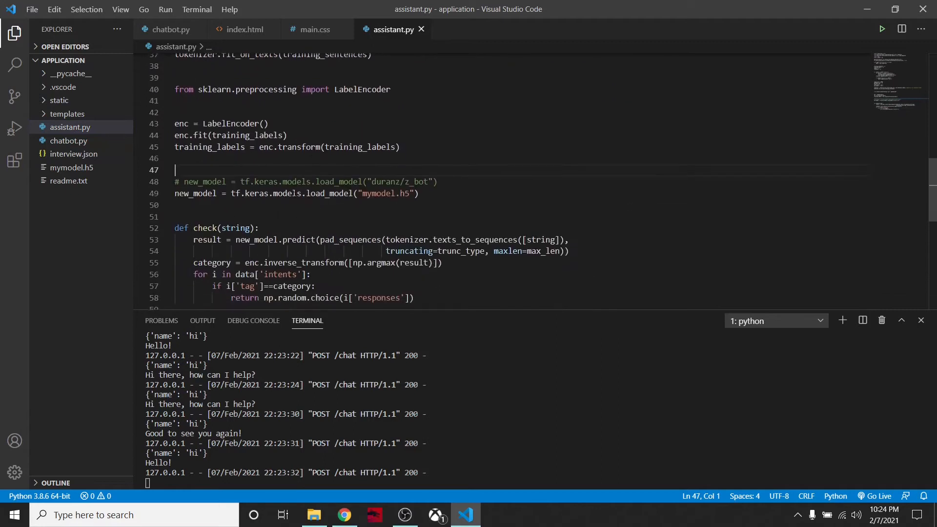
{"action": "mouse_move", "coordinate": [242, 29]}
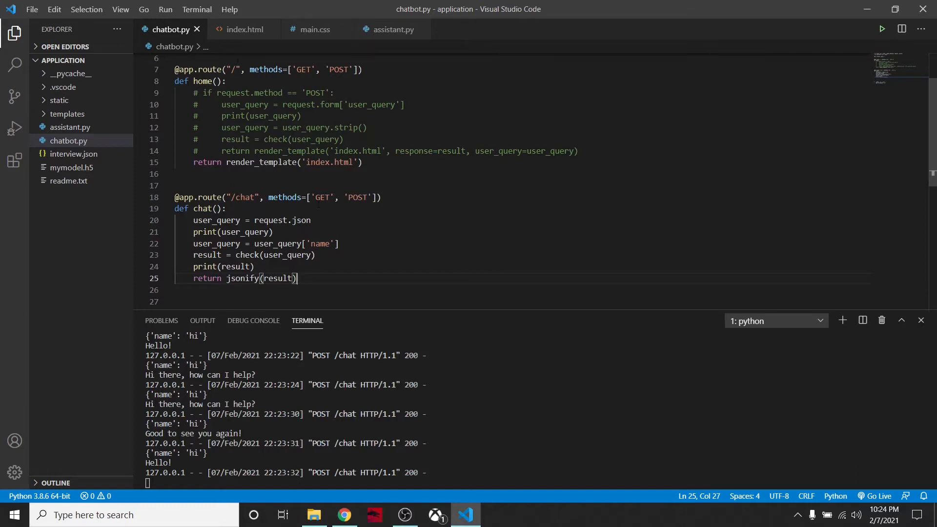
Show index.html's script and mark a word in appendChat's bot dialogbox line.
{"action": "left_click", "coordinate": [243, 29]}
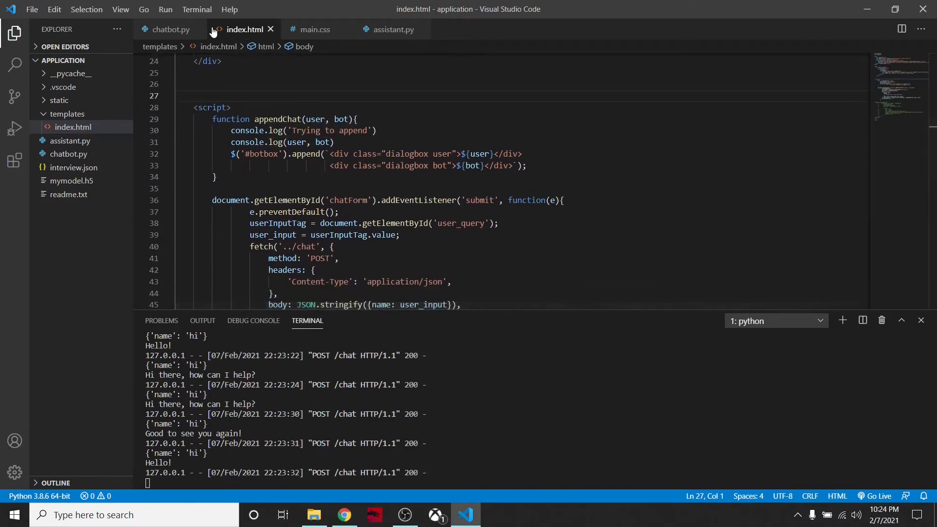
{"action": "left_click", "coordinate": [170, 29]}
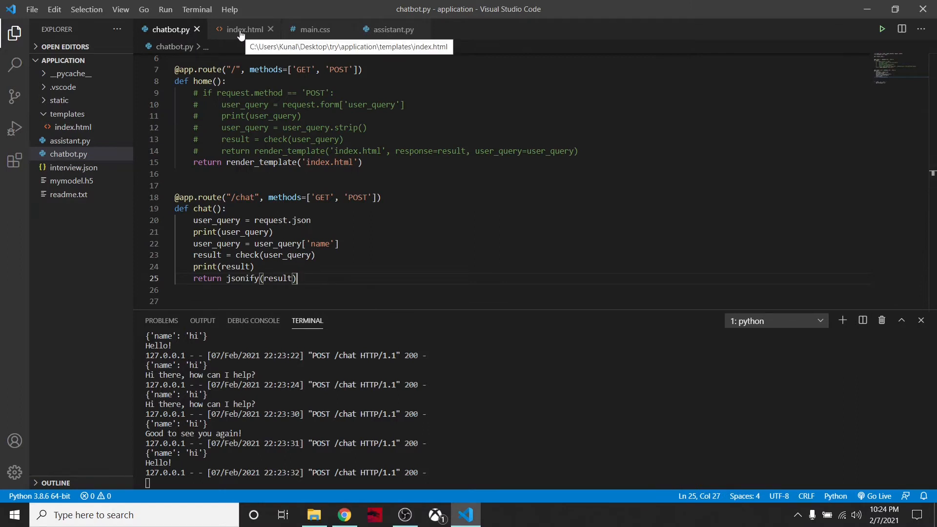
{"action": "left_click", "coordinate": [242, 29]}
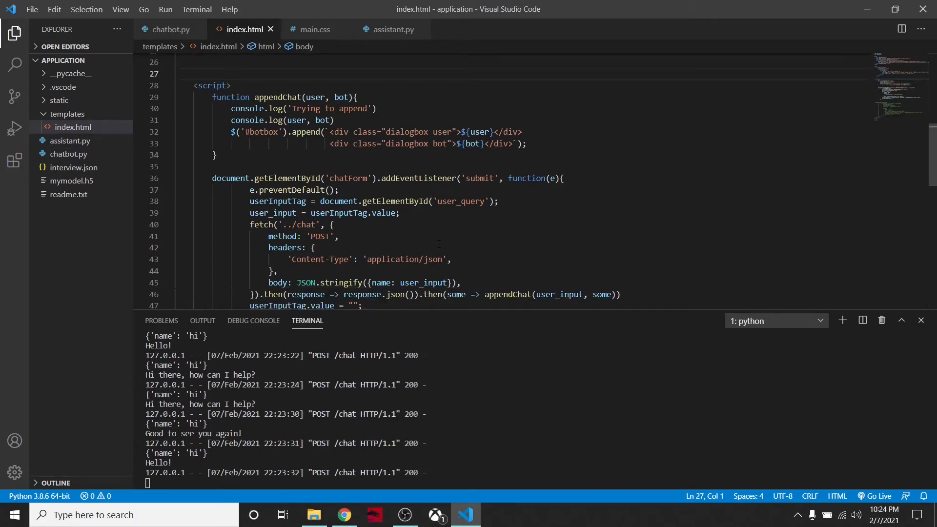
{"action": "scroll", "scroll_direction": "down", "scroll_amount": 3}
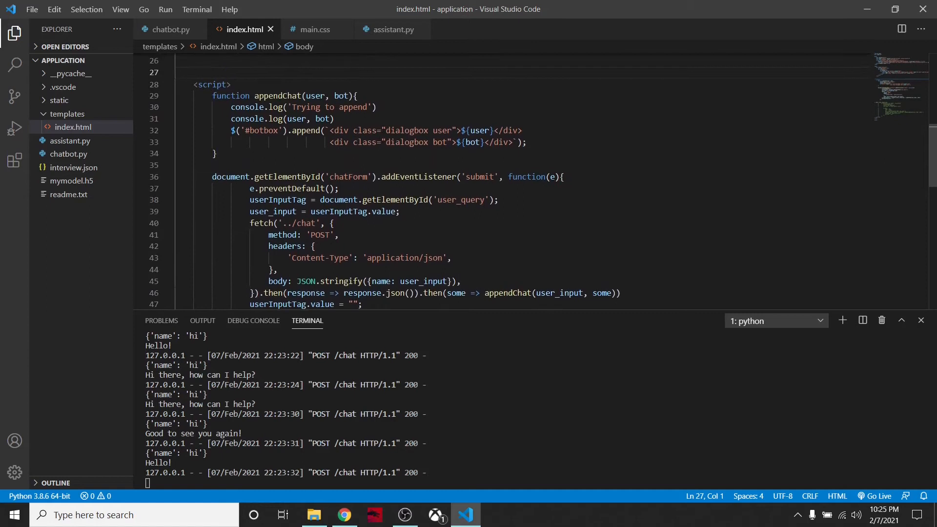
{"action": "double_click", "coordinate": [324, 119]}
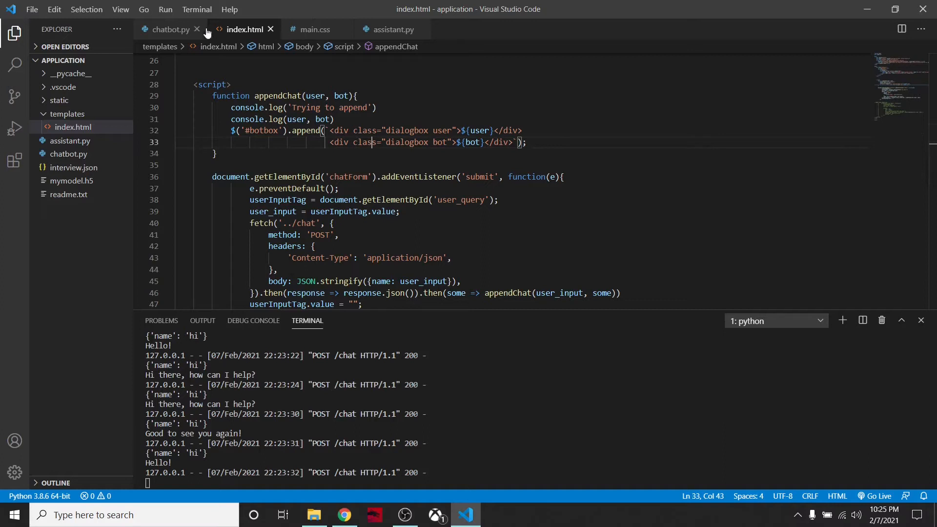
Switch back to chatbot.py to show the /chat route returning the jsonified check result.
{"action": "left_click", "coordinate": [172, 29]}
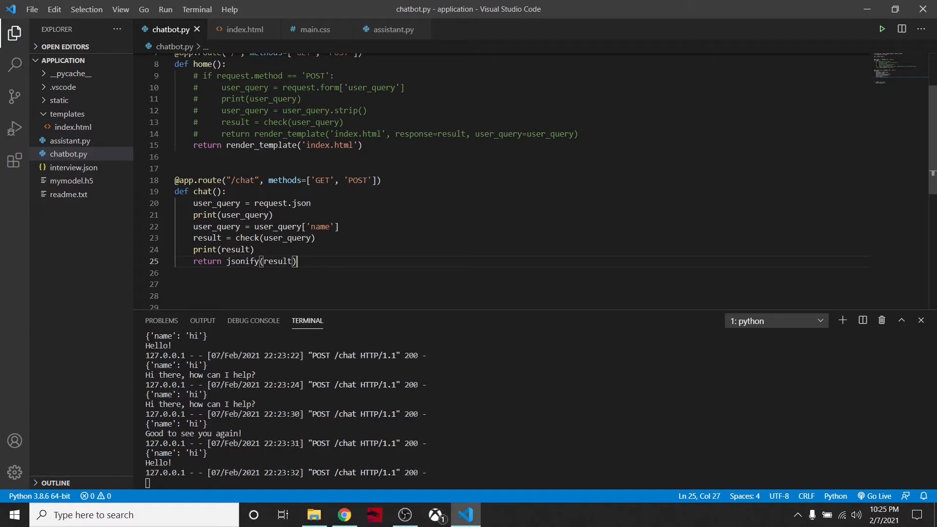
{"action": "mouse_move", "coordinate": [243, 261]}
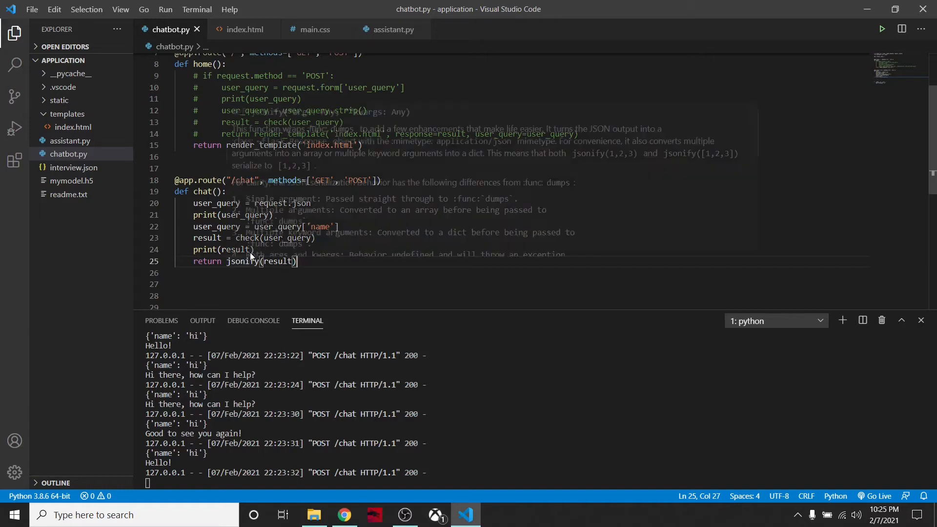
{"action": "mouse_move", "coordinate": [251, 255]}
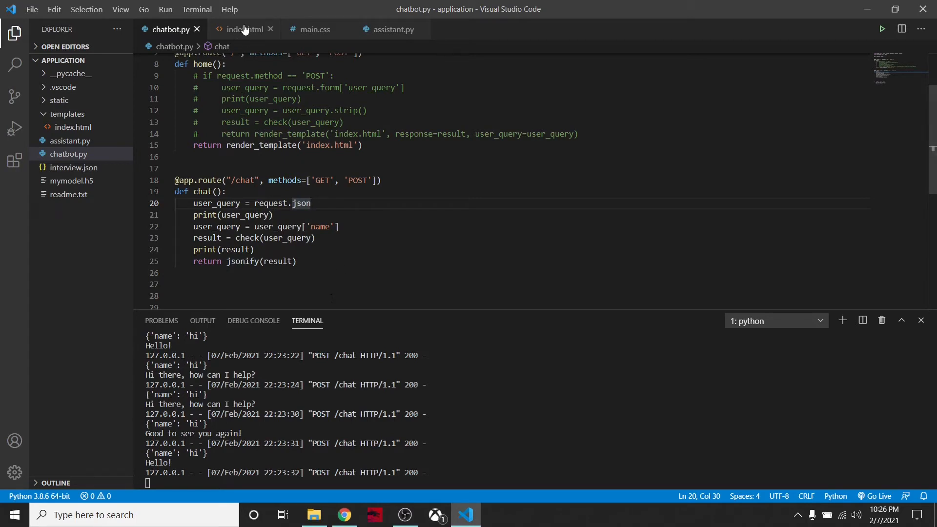
Select line 16, <div id="botbox"></div>, in index.html's body markup.
{"action": "left_click", "coordinate": [242, 29]}
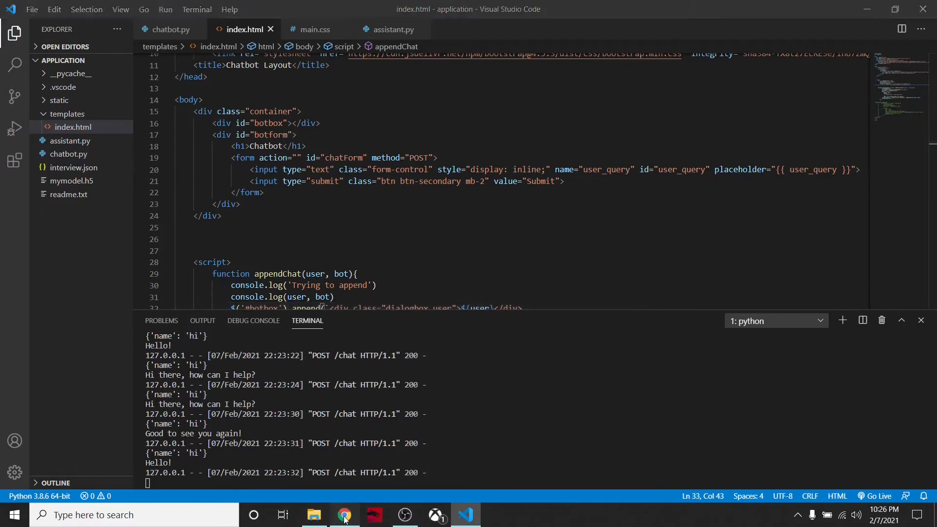
{"action": "left_click", "coordinate": [344, 515]}
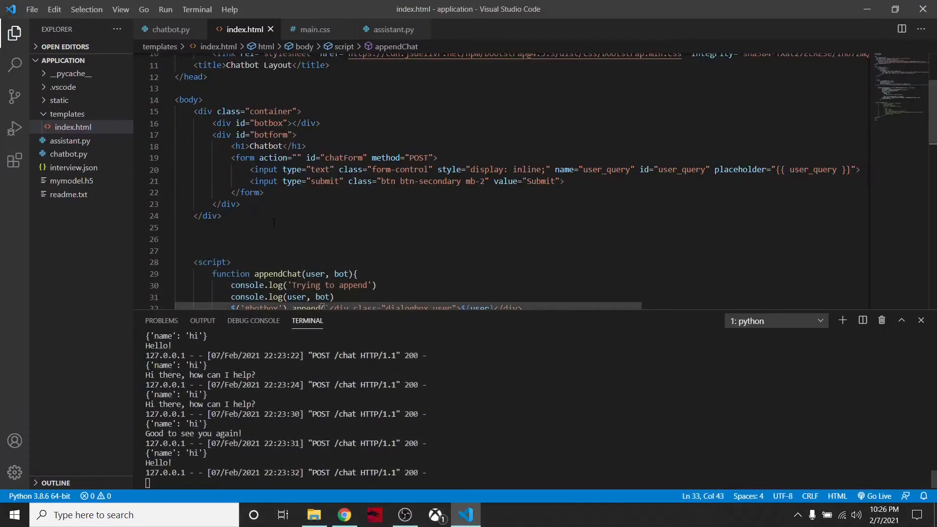
{"action": "scroll", "scroll_direction": "up", "scroll_amount": 3}
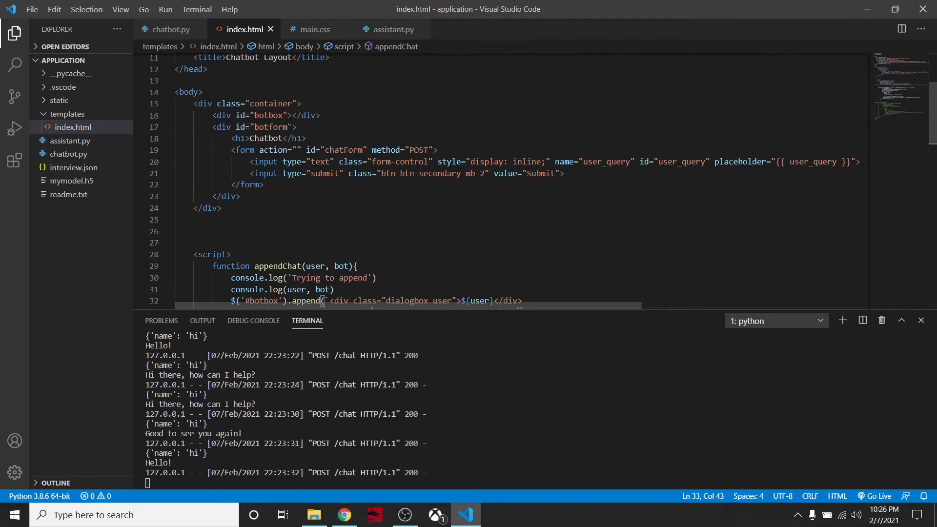
{"action": "left_click_drag", "start_coordinate": [213, 116], "coordinate": [297, 127]}
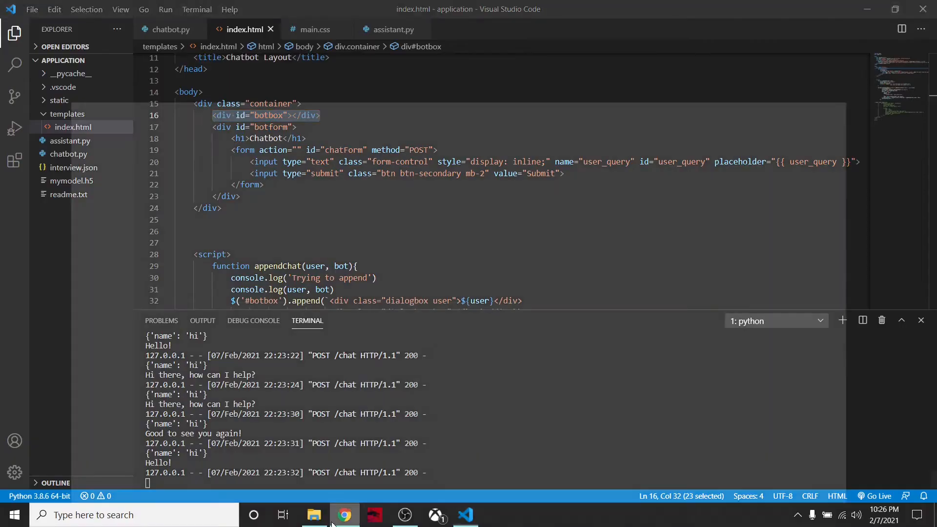
View the stacked chat bubbles at localhost:5000 in Chrome, then return to VS Code.
{"action": "left_click", "coordinate": [343, 515]}
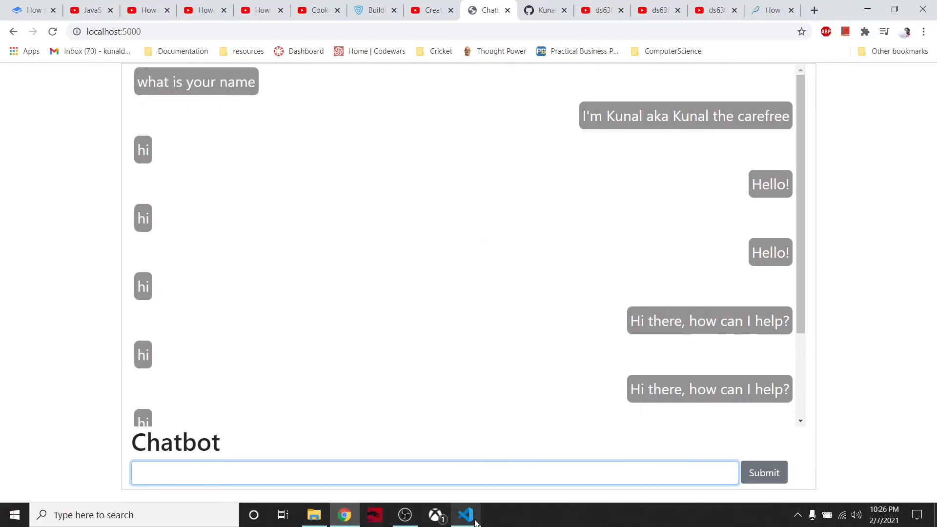
{"action": "left_click", "coordinate": [466, 515]}
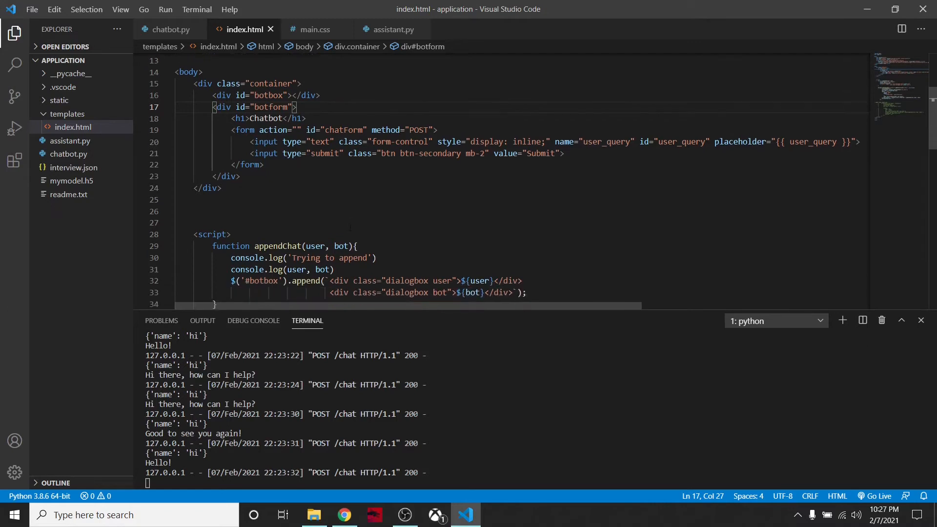
Scroll index.html down to the chatForm submit listener posting input to /chat.
{"action": "scroll", "scroll_direction": "down", "scroll_amount": 3}
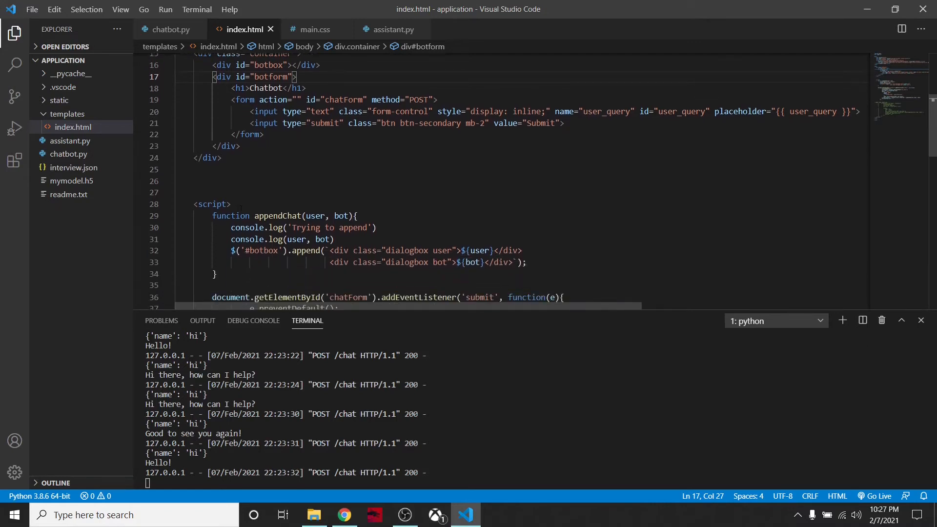
{"action": "scroll", "scroll_direction": "down", "scroll_amount": 3}
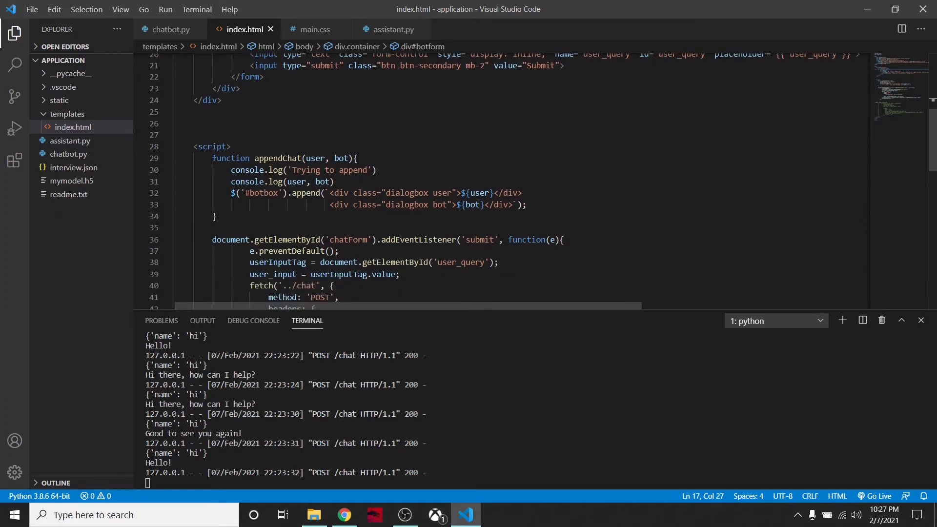
{"action": "scroll", "scroll_direction": "down", "scroll_amount": 3}
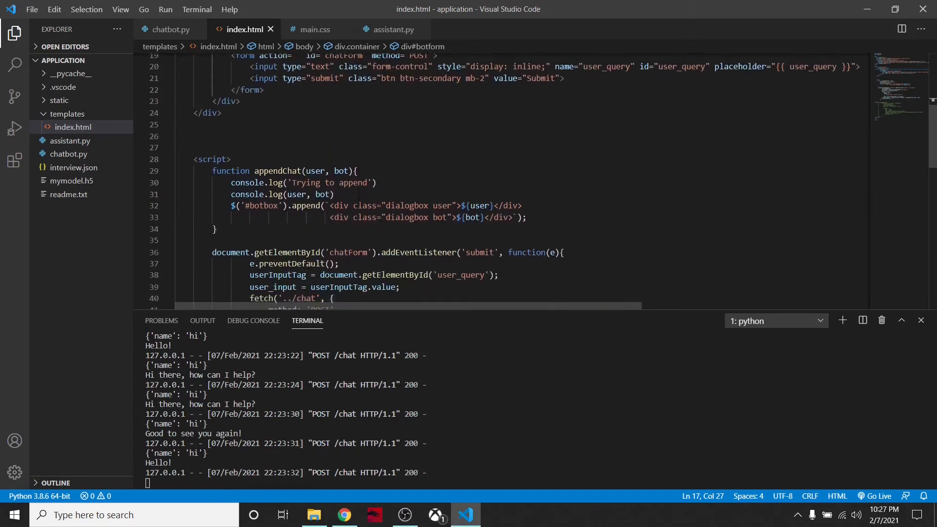
{"action": "scroll", "scroll_direction": "down", "scroll_amount": 3}
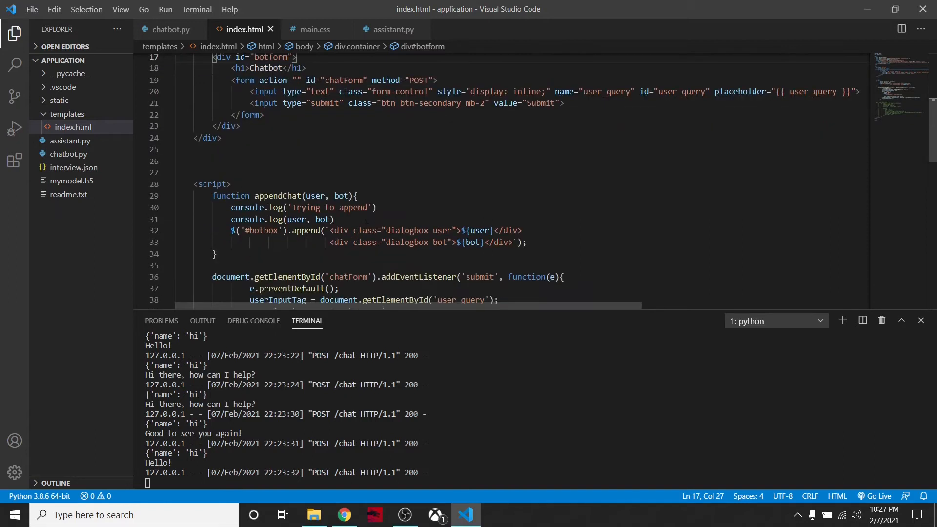
{"action": "scroll", "scroll_direction": "down", "scroll_amount": 3}
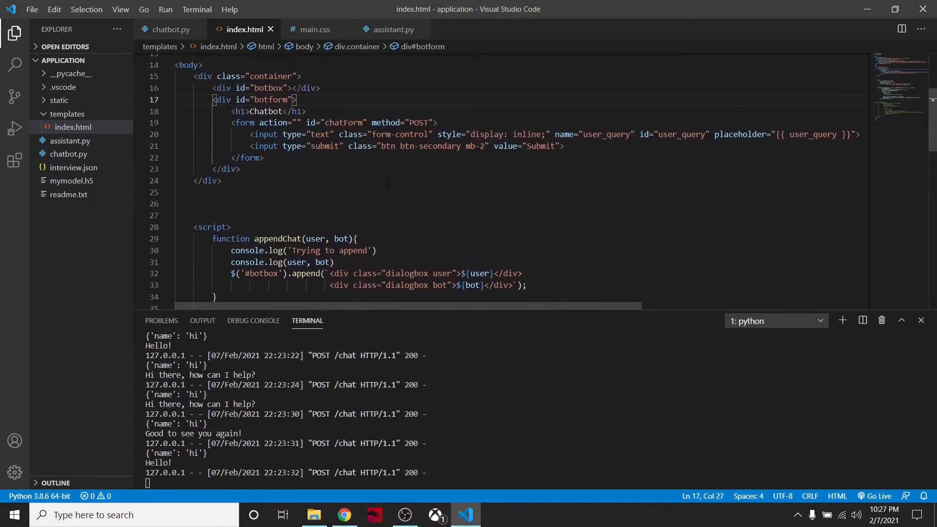
{"action": "scroll", "scroll_direction": "down", "scroll_amount": 3}
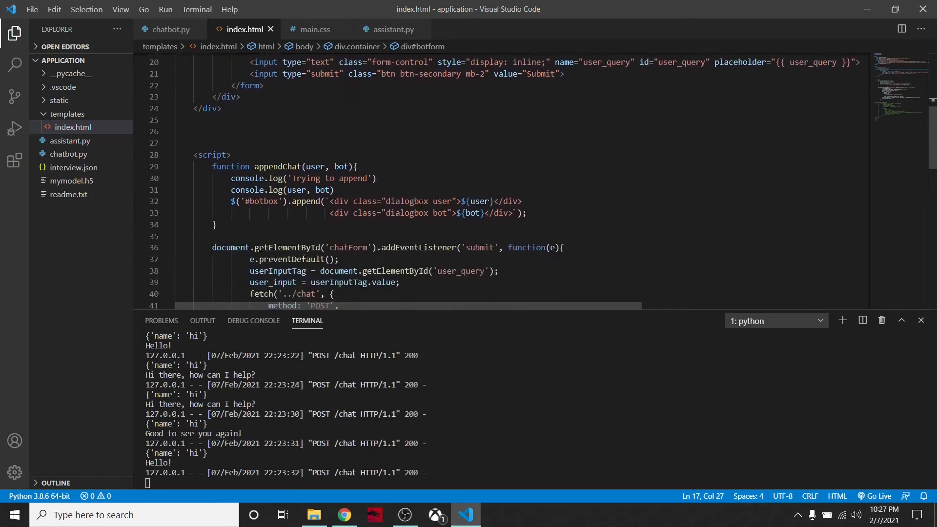
{"action": "scroll", "scroll_direction": "down", "scroll_amount": 3}
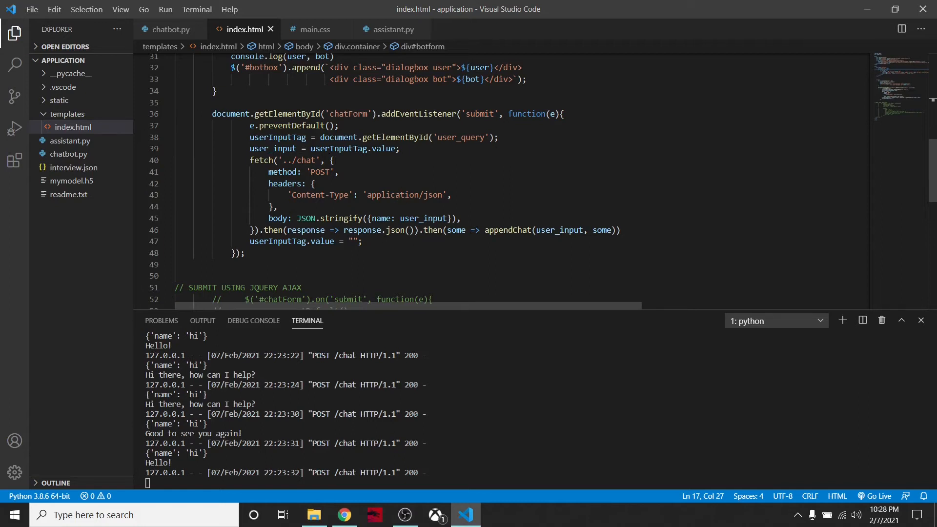
{"action": "left_click", "coordinate": [170, 29]}
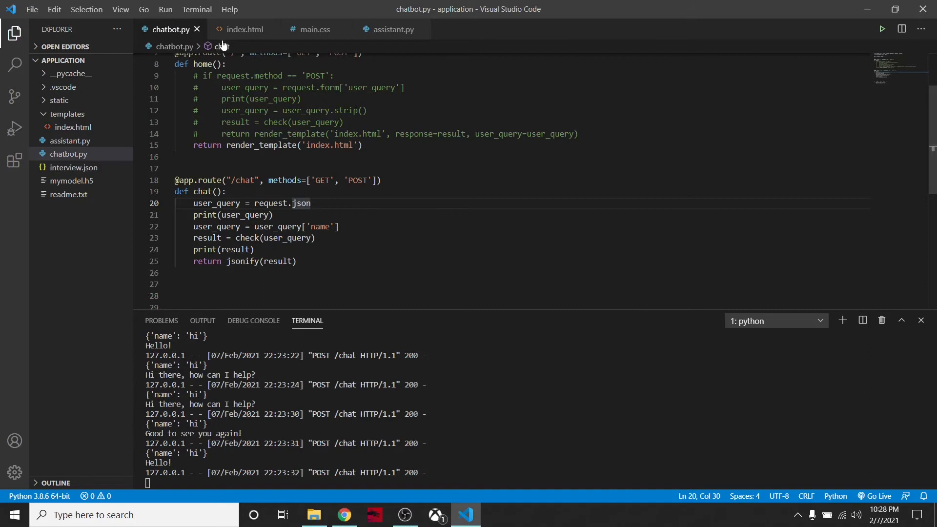
{"action": "left_click", "coordinate": [243, 30]}
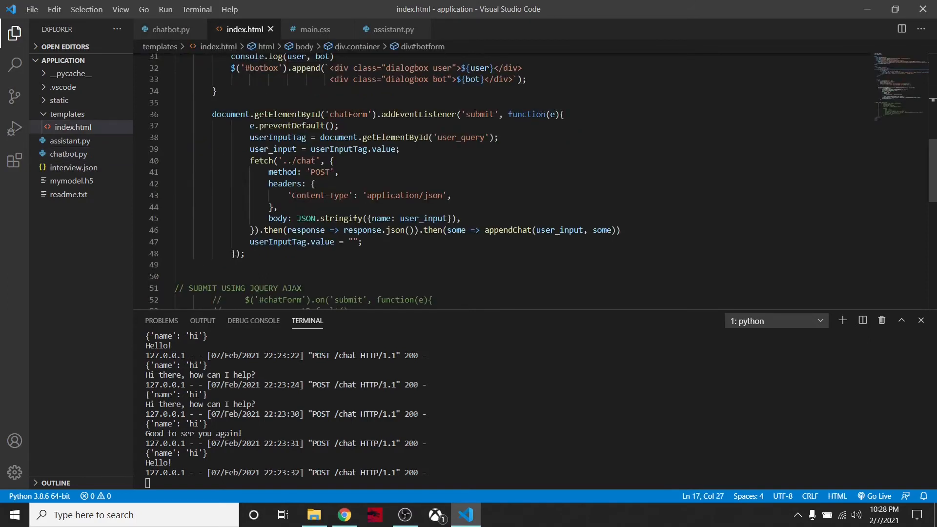
{"action": "left_click", "coordinate": [171, 29]}
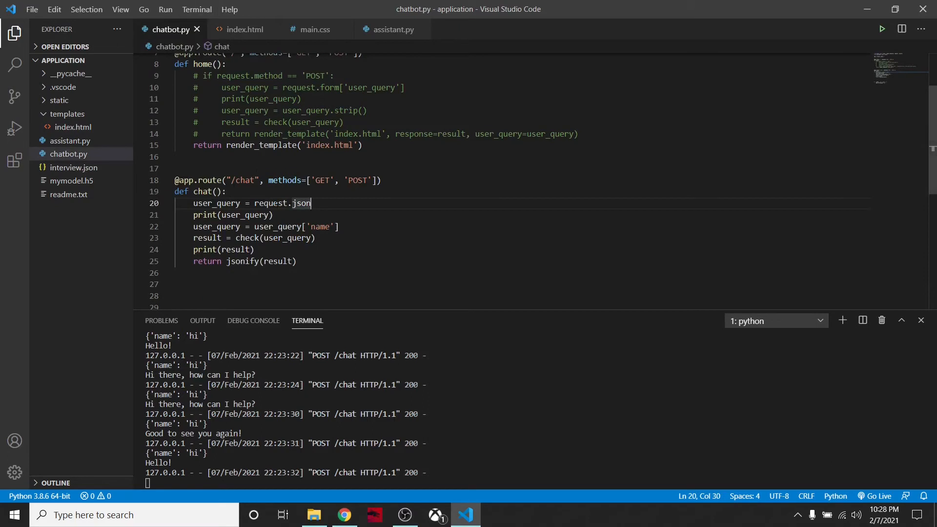
{"action": "left_click", "coordinate": [244, 29]}
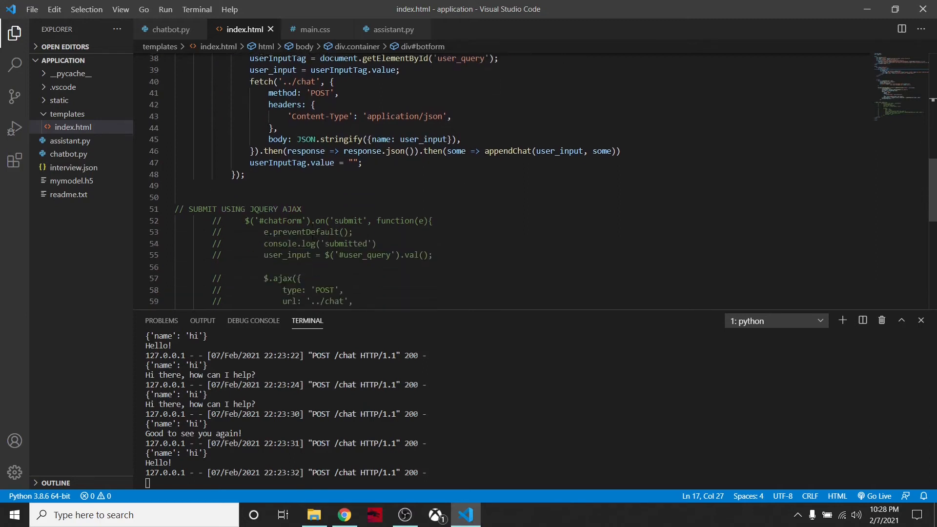
{"action": "scroll", "scroll_direction": "down", "scroll_amount": 3}
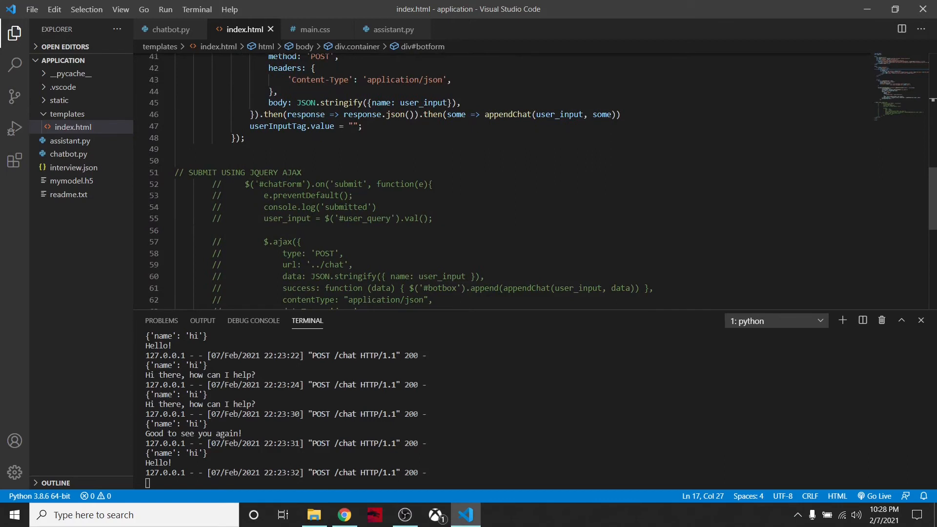
{"action": "scroll", "scroll_direction": "down", "scroll_amount": 3}
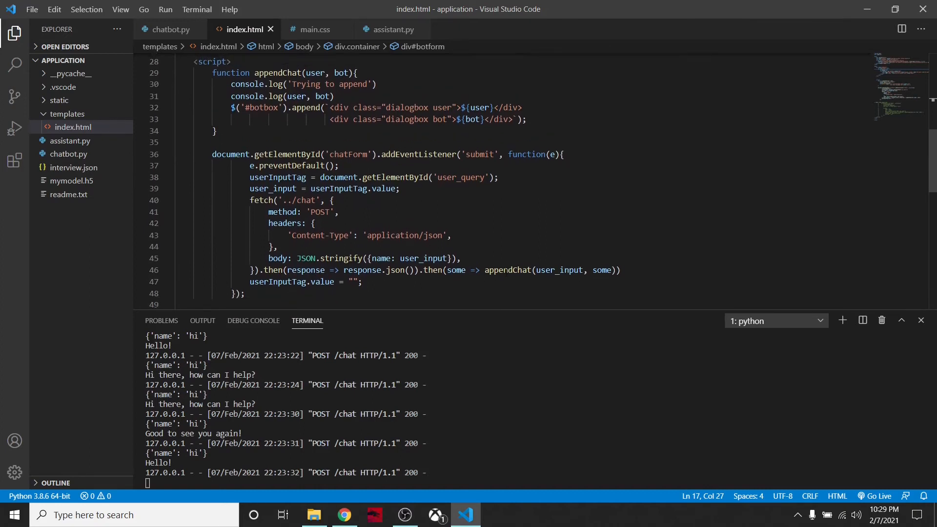
{"action": "mouse_move", "coordinate": [455, 269]}
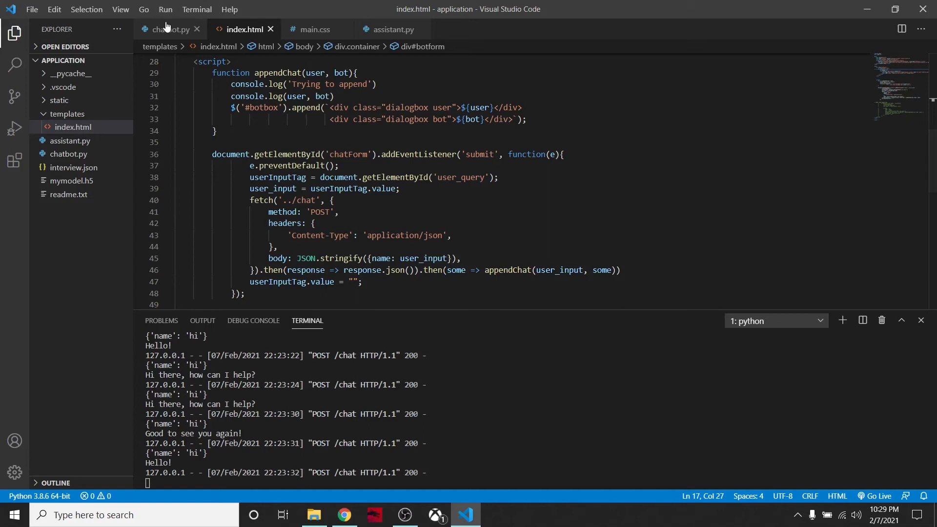
{"action": "left_click", "coordinate": [169, 29]}
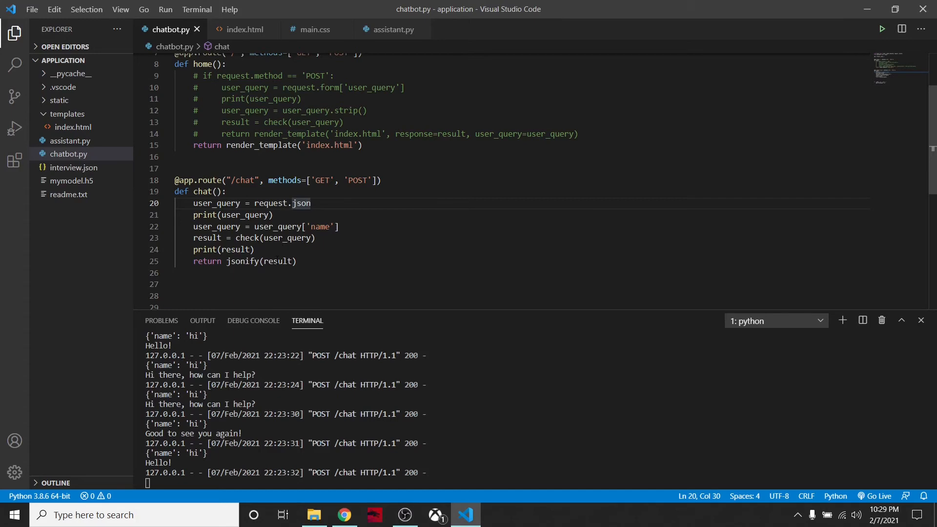
{"action": "mouse_move", "coordinate": [242, 29]}
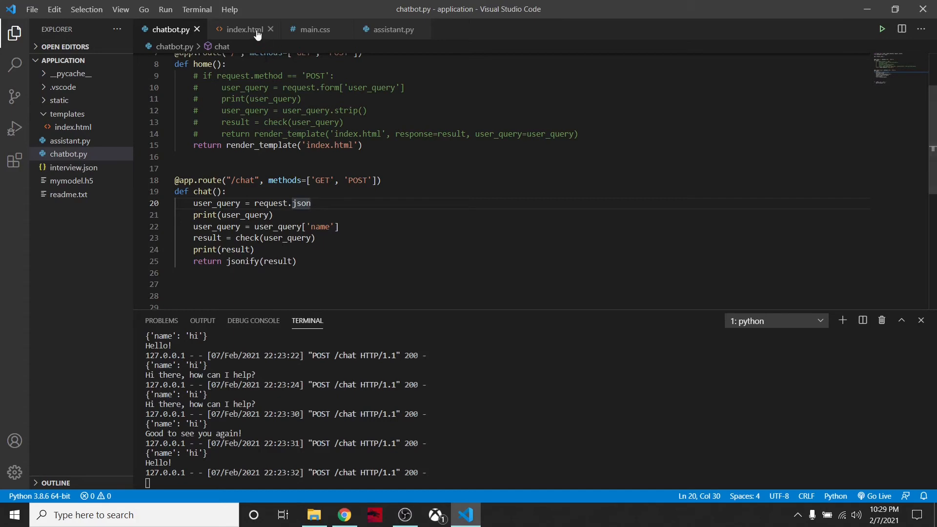
{"action": "left_click", "coordinate": [241, 30]}
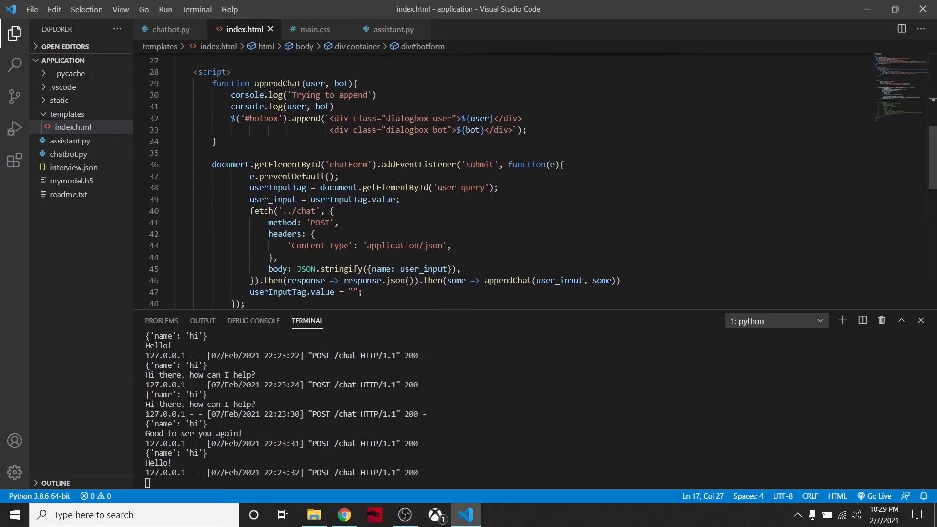
{"action": "double_click", "coordinate": [508, 280]}
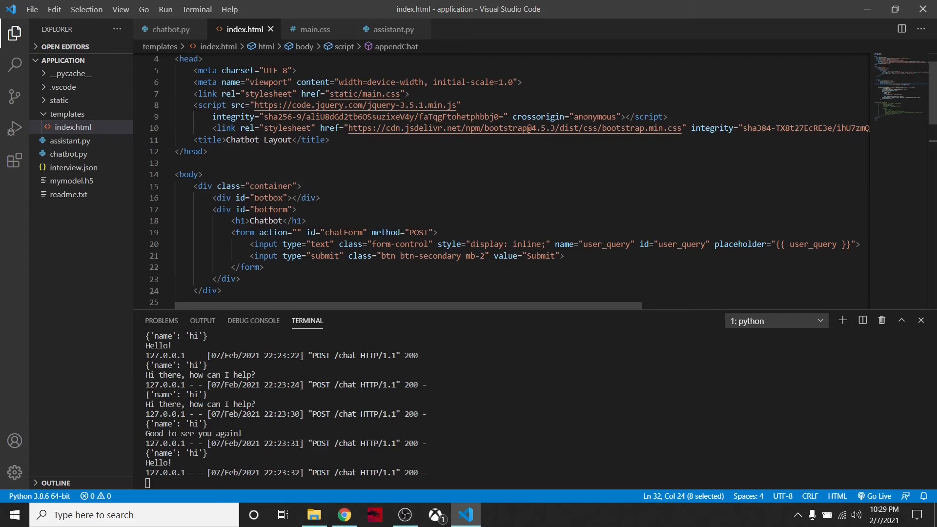
{"action": "scroll", "scroll_direction": "down", "scroll_amount": 3}
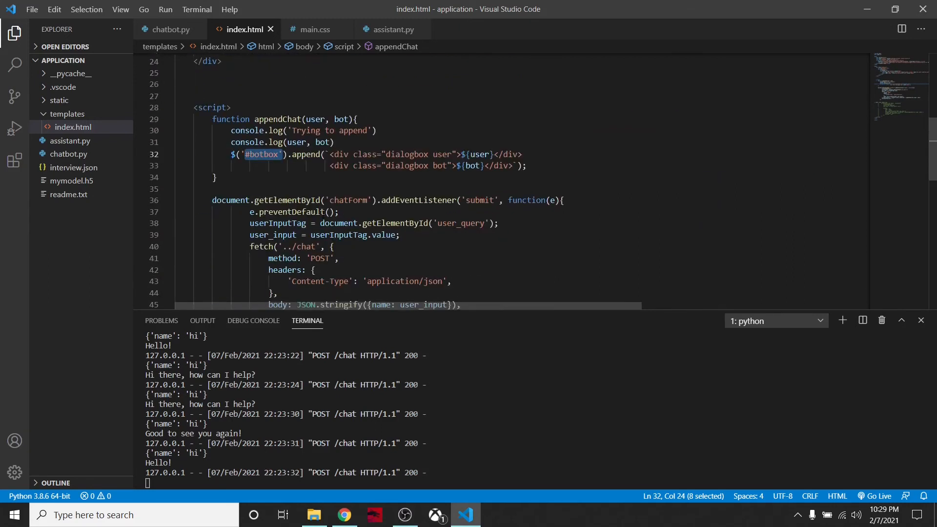
{"action": "scroll", "scroll_direction": "down", "scroll_amount": 3}
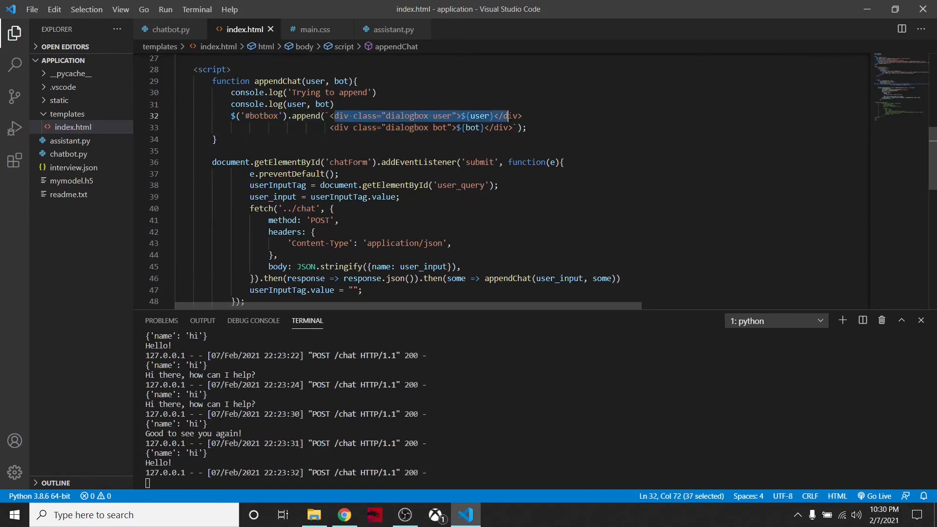
{"action": "left_click", "coordinate": [439, 116]}
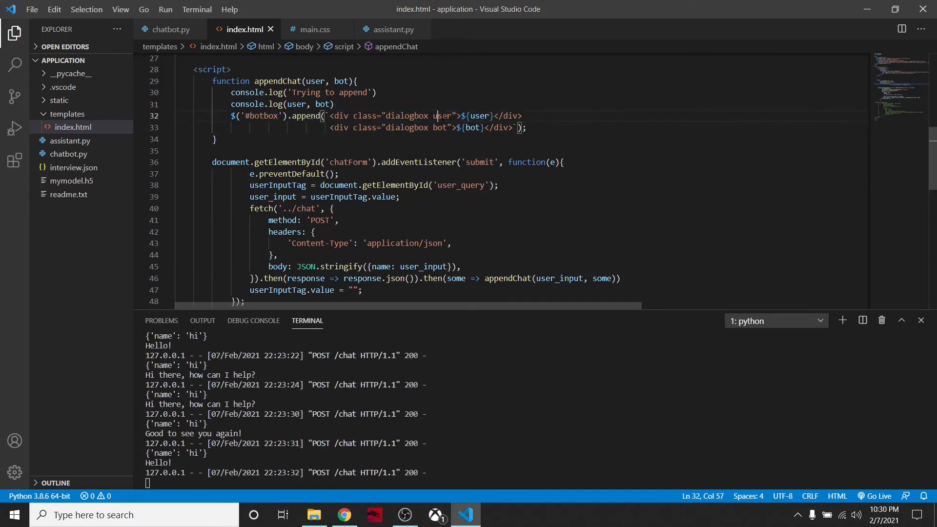
{"action": "mouse_move", "coordinate": [441, 117]}
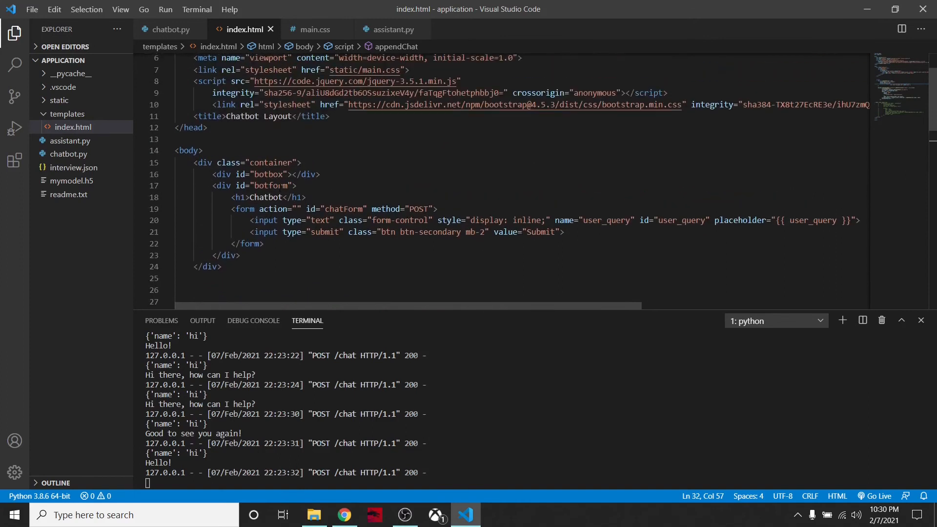
Open main.css, glance back at index.html, then return to the #botbox and #botform flex rules.
{"action": "scroll", "scroll_direction": "down", "scroll_amount": 3}
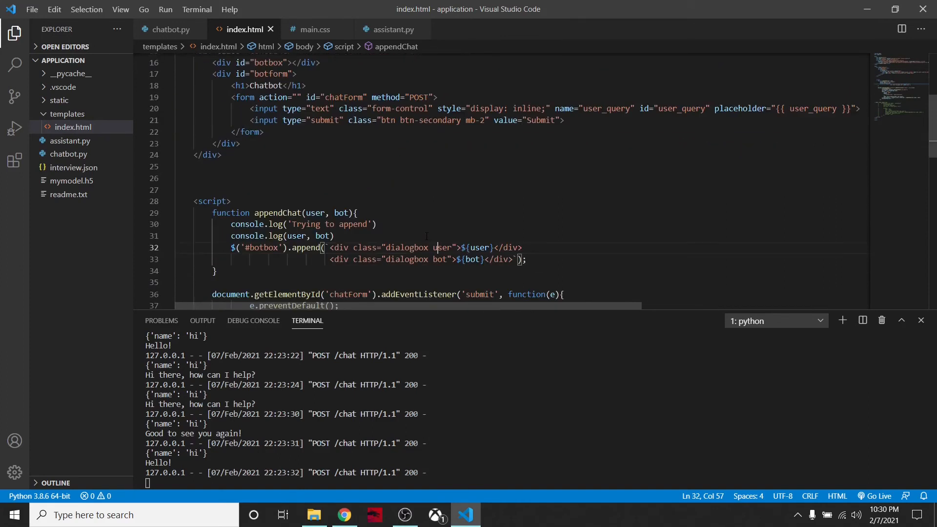
{"action": "scroll", "scroll_direction": "down", "scroll_amount": 3}
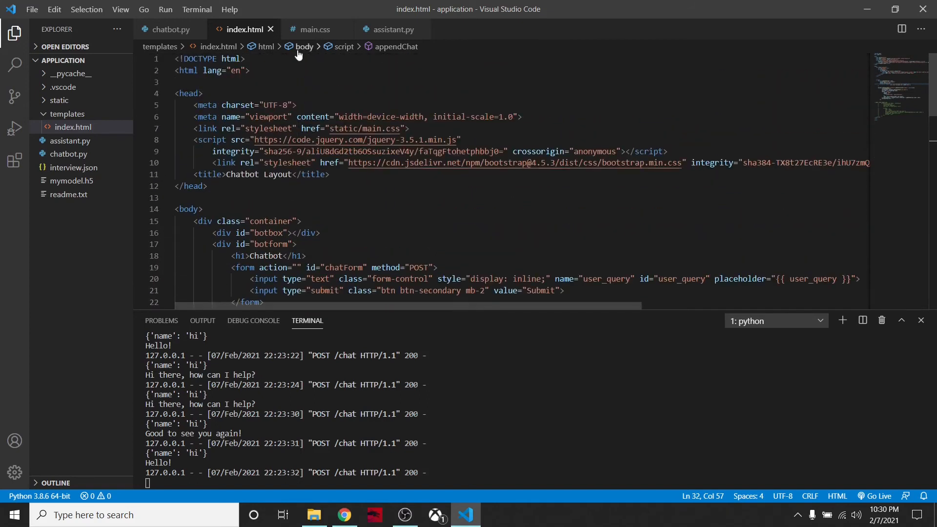
{"action": "left_click", "coordinate": [313, 29]}
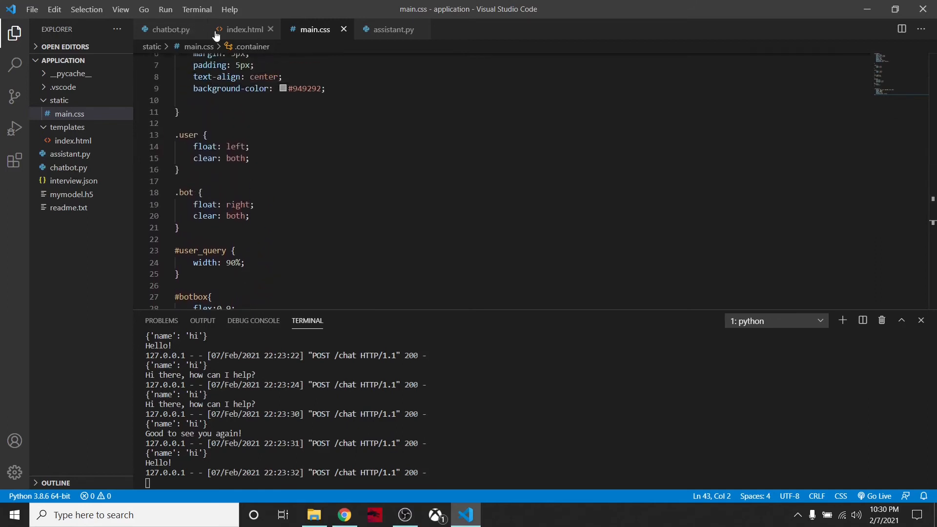
{"action": "left_click", "coordinate": [242, 29]}
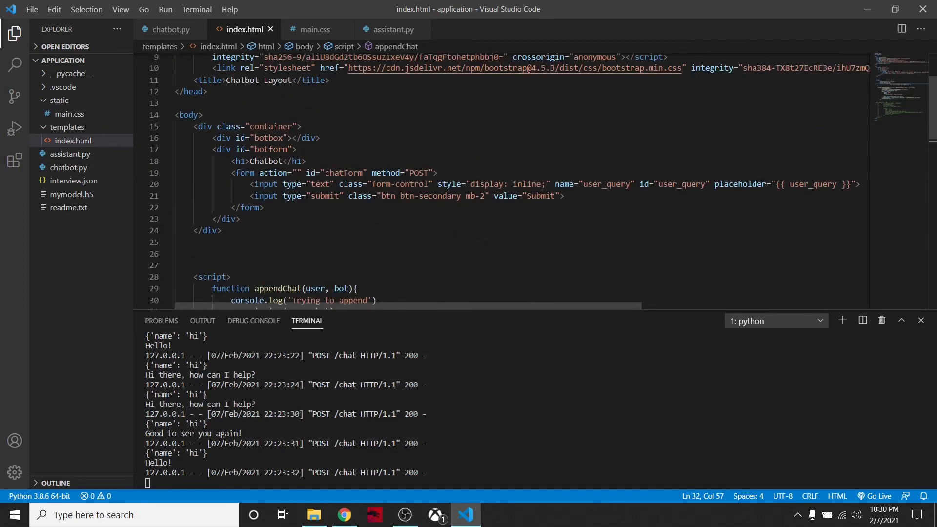
{"action": "left_click", "coordinate": [314, 29]}
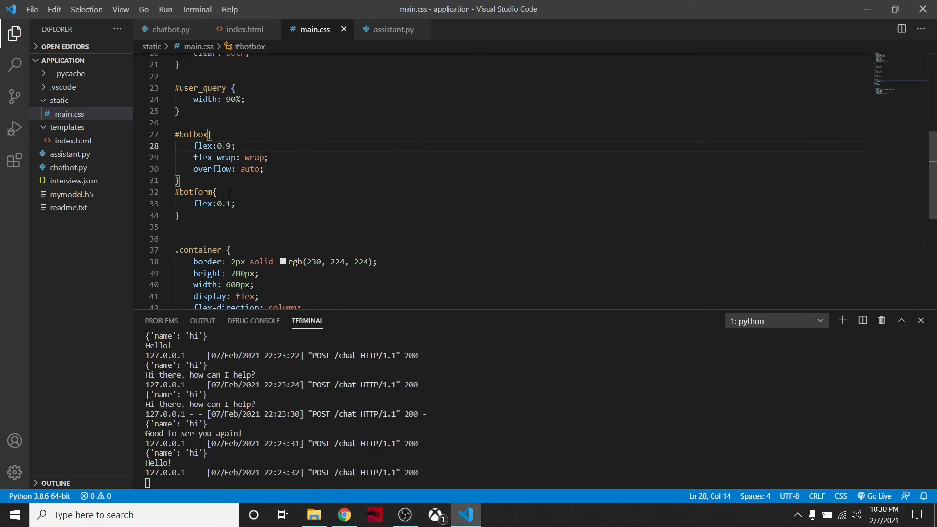
{"action": "mouse_move", "coordinate": [203, 146]}
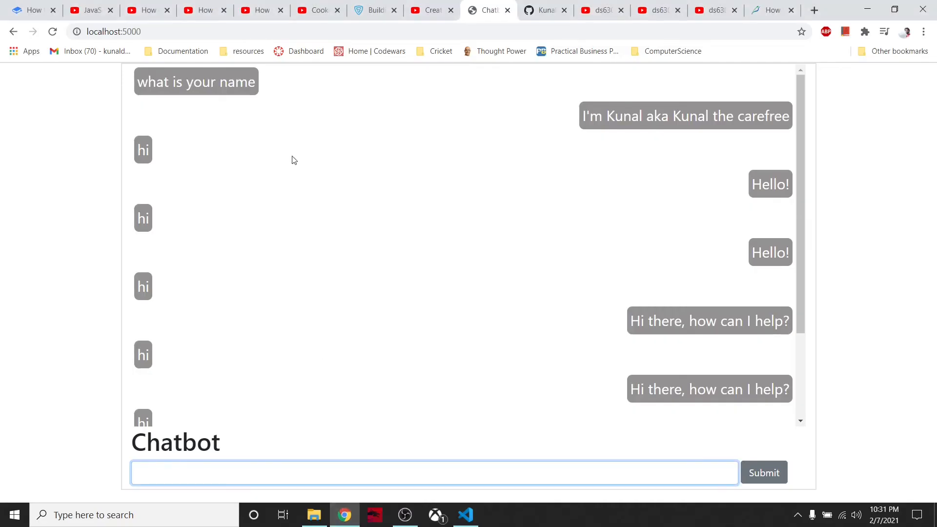
{"action": "mouse_move", "coordinate": [154, 390]}
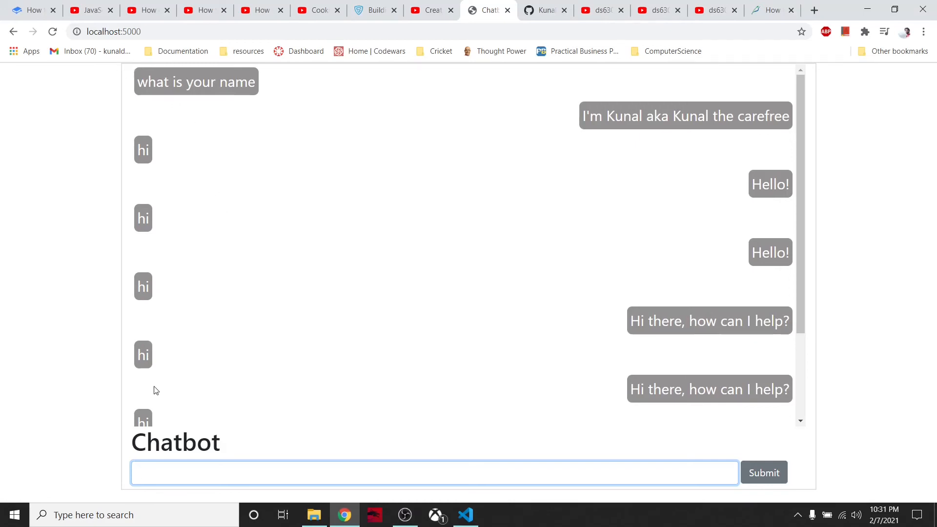
Chat with the bot in Chrome and scroll to the newest replies, 'Good to see you again!' and 'Hello!'.
{"action": "left_click", "coordinate": [435, 473]}
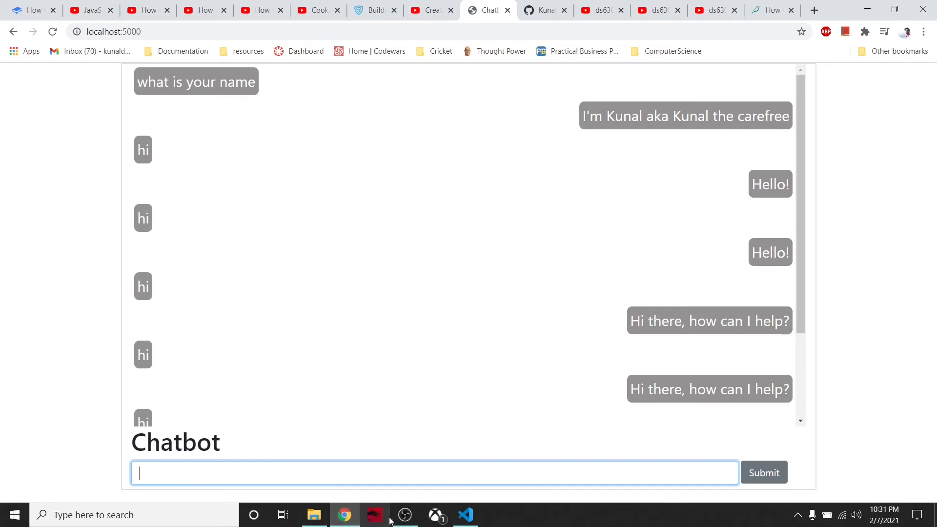
{"action": "left_click", "coordinate": [466, 514]}
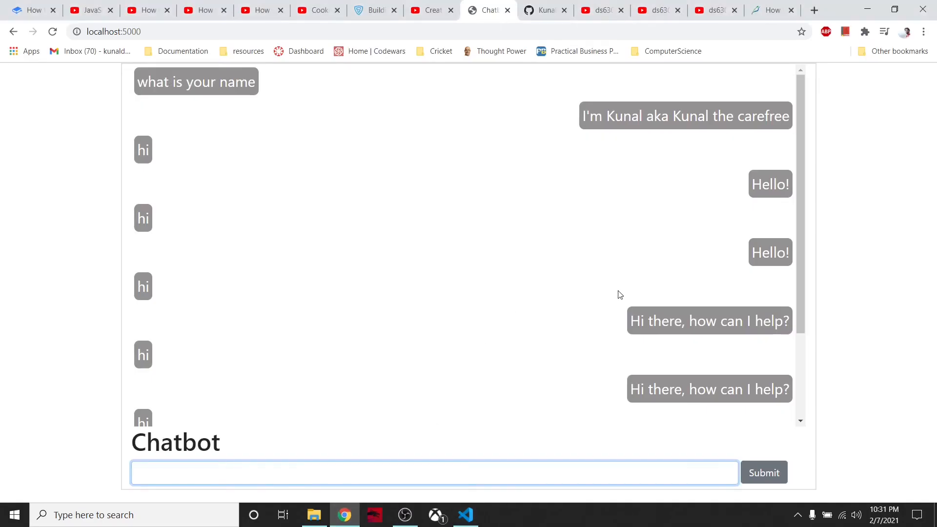
{"action": "mouse_move", "coordinate": [599, 146]}
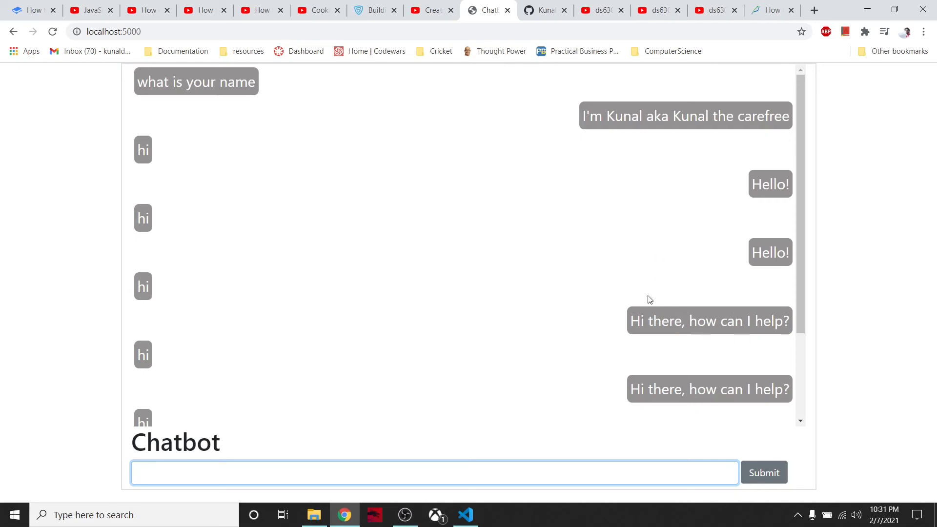
{"action": "mouse_move", "coordinate": [555, 283]}
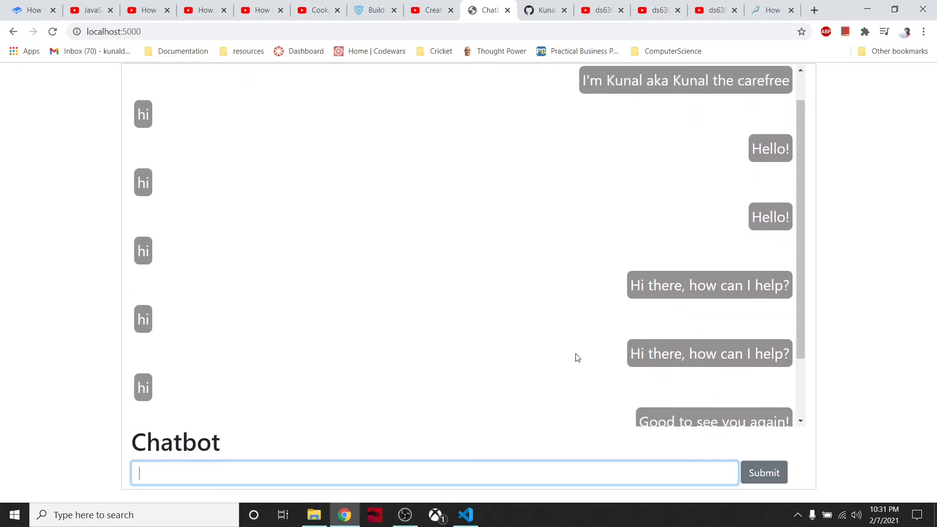
{"action": "scroll", "scroll_direction": "down", "scroll_amount": 3}
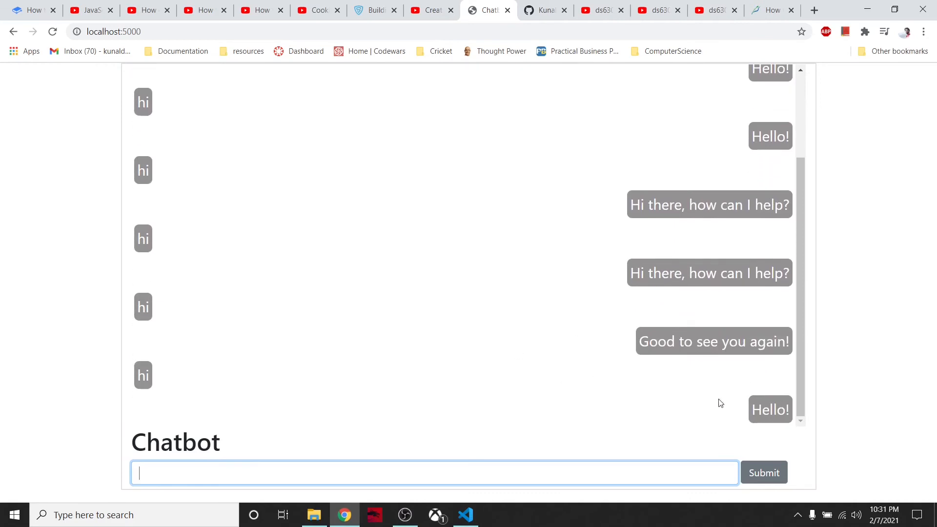
{"action": "mouse_move", "coordinate": [466, 514]}
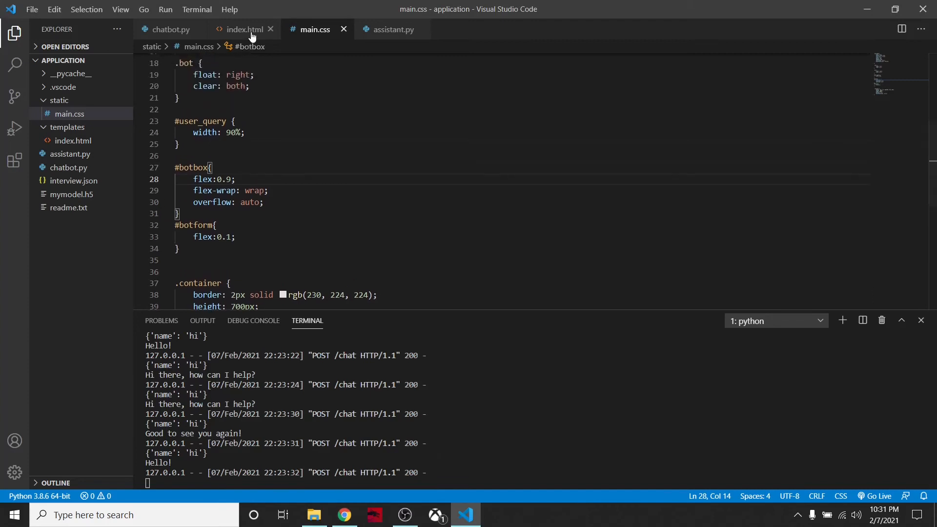
Walk through appendChat in index.html, then main.css's .dialogbox, .user and .bot rules.
{"action": "left_click", "coordinate": [242, 29]}
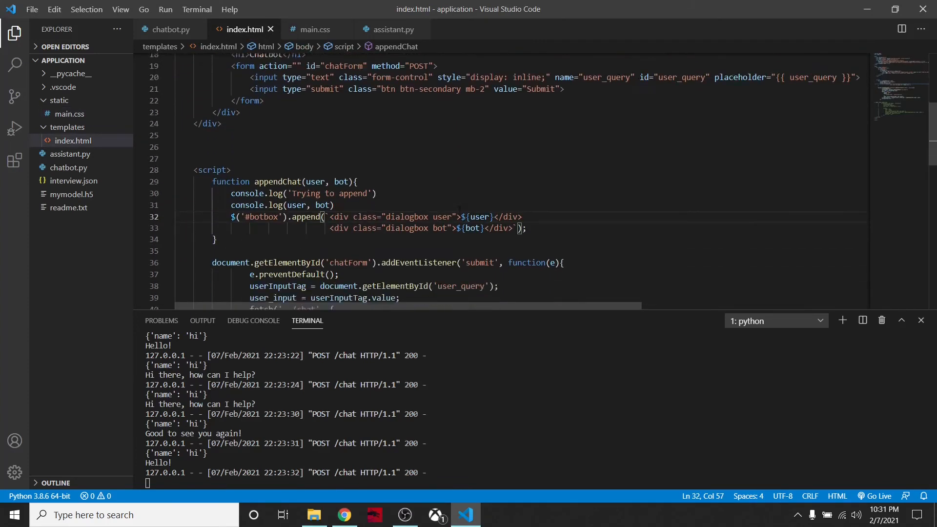
{"action": "scroll", "scroll_direction": "down", "scroll_amount": 3}
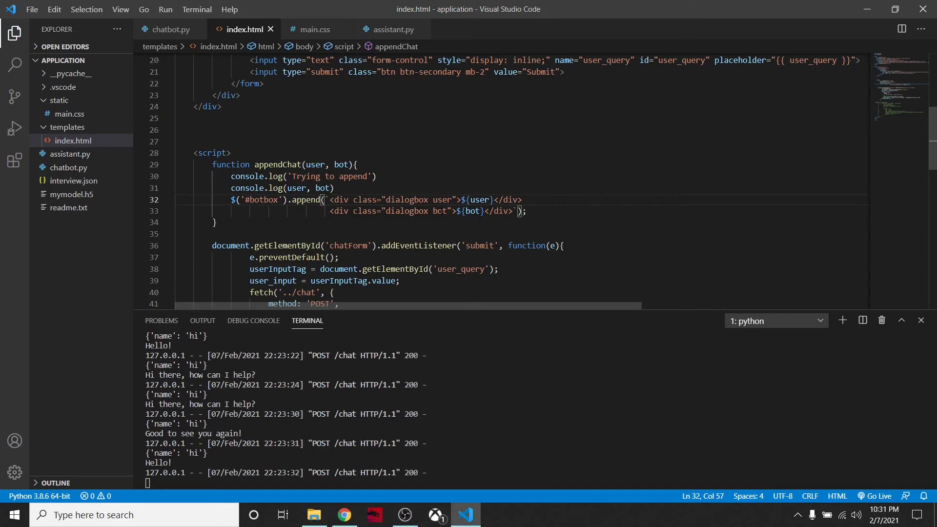
{"action": "left_click", "coordinate": [313, 29]}
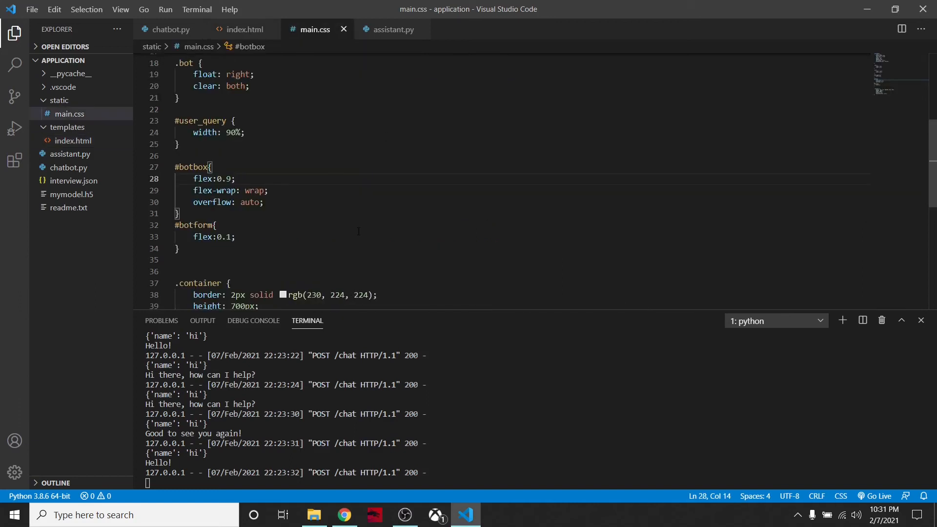
{"action": "scroll", "scroll_direction": "down", "scroll_amount": 3}
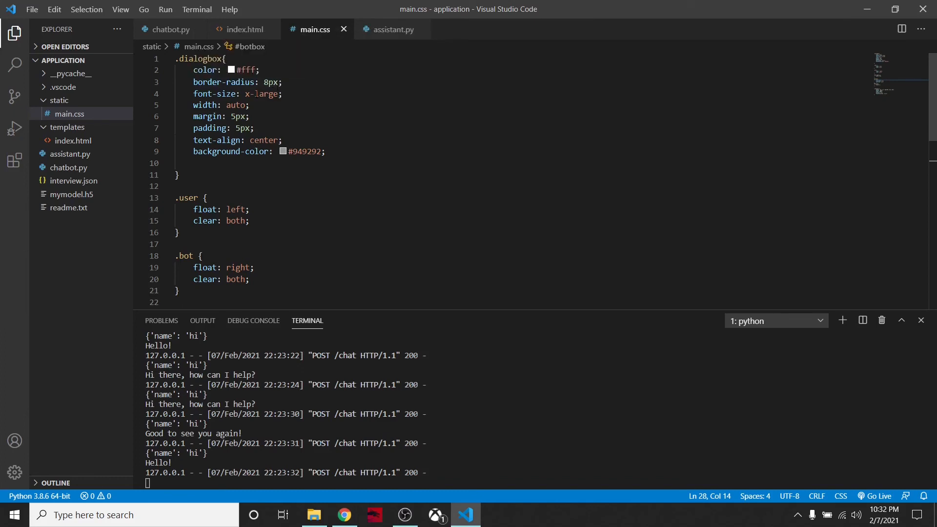
{"action": "mouse_move", "coordinate": [208, 116]}
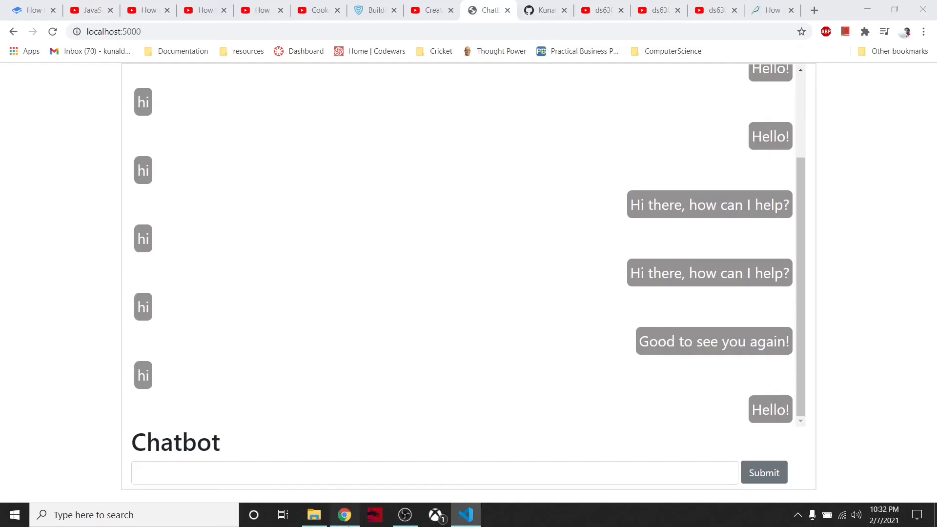
Glance at the chat bubbles in Chrome, then return to main.css's bubble rules.
{"action": "left_click", "coordinate": [434, 473]}
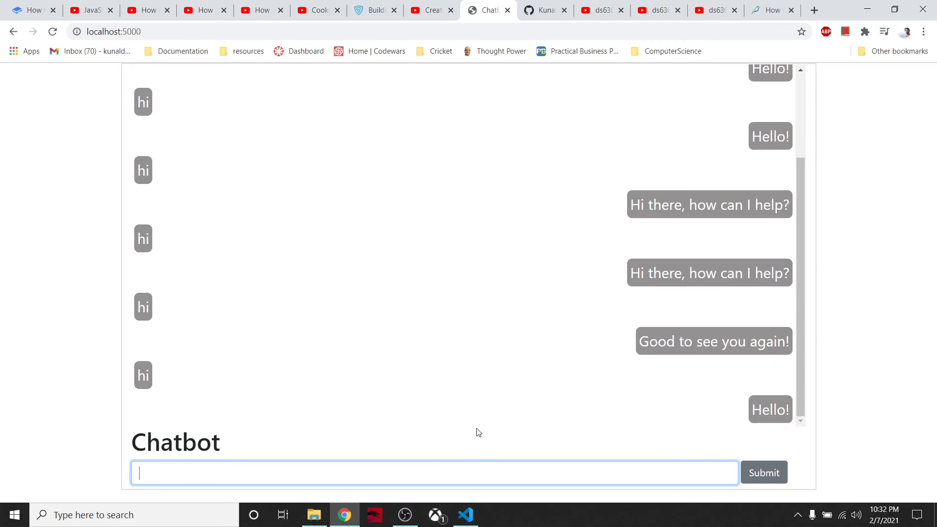
{"action": "left_click", "coordinate": [465, 514]}
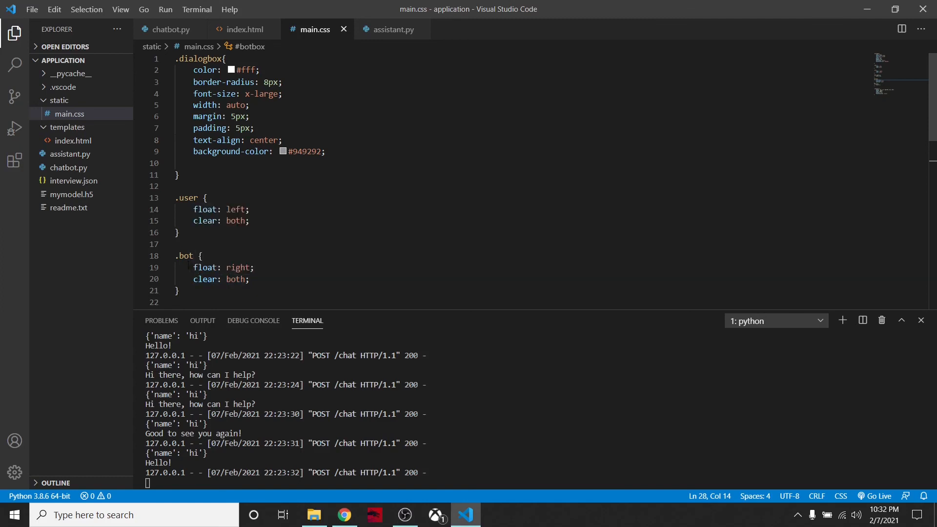
{"action": "mouse_move", "coordinate": [291, 356]}
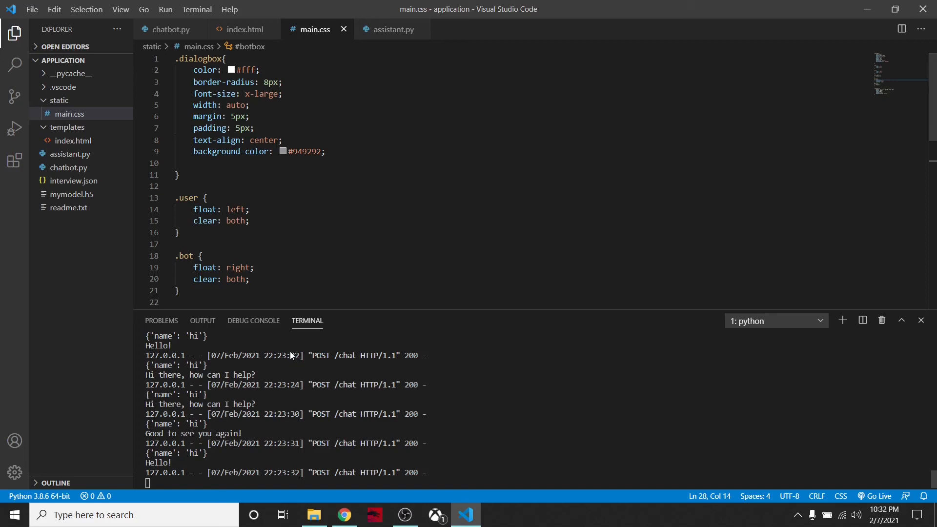
{"action": "scroll", "scroll_direction": "down", "scroll_amount": 3}
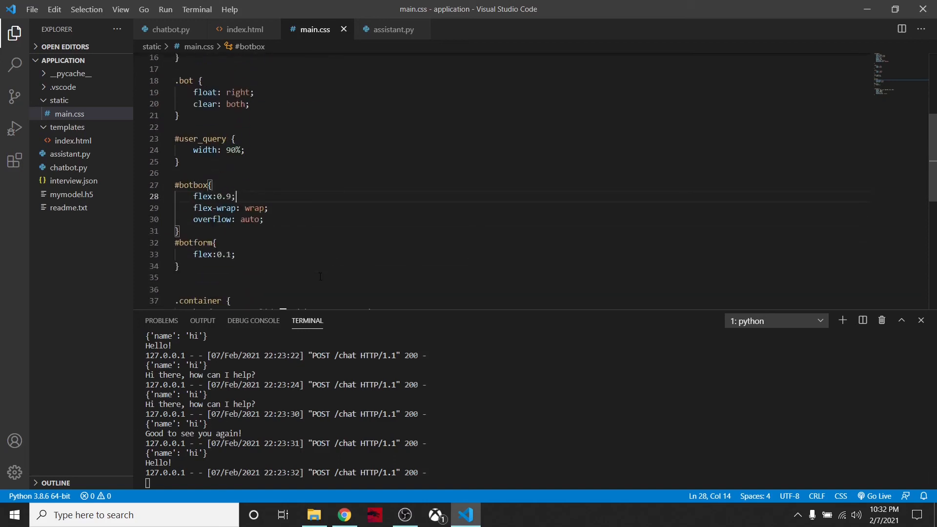
{"action": "left_click", "coordinate": [344, 515]}
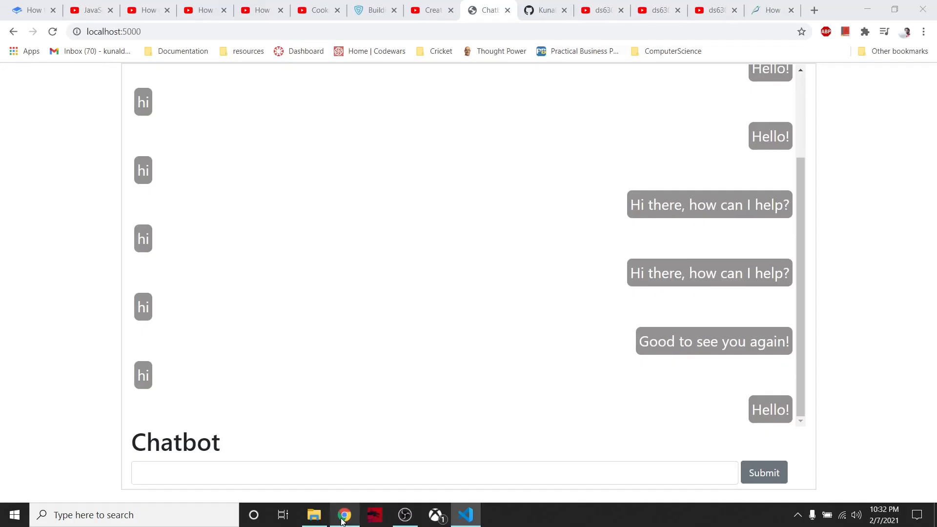
{"action": "left_click", "coordinate": [435, 473]}
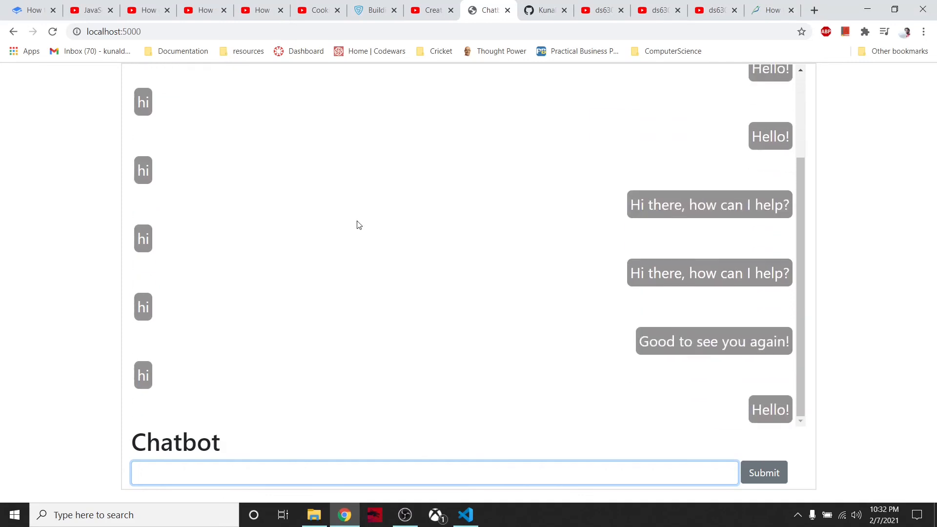
{"action": "mouse_move", "coordinate": [506, 154]}
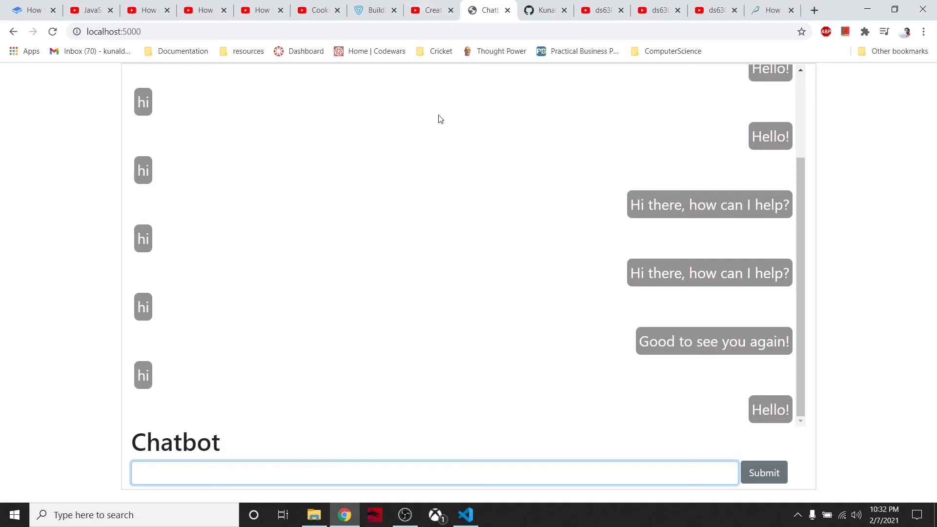
{"action": "left_click", "coordinate": [466, 514]}
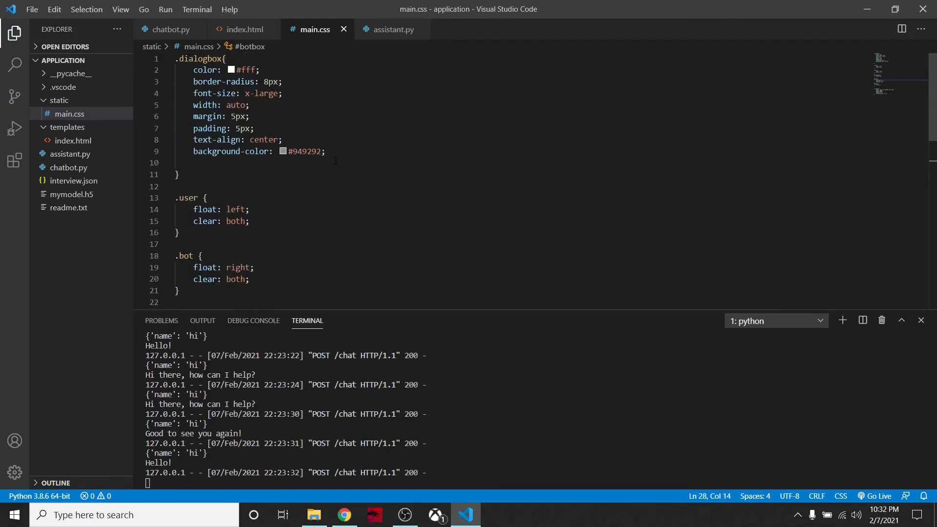
{"action": "scroll", "scroll_direction": "down", "scroll_amount": 3}
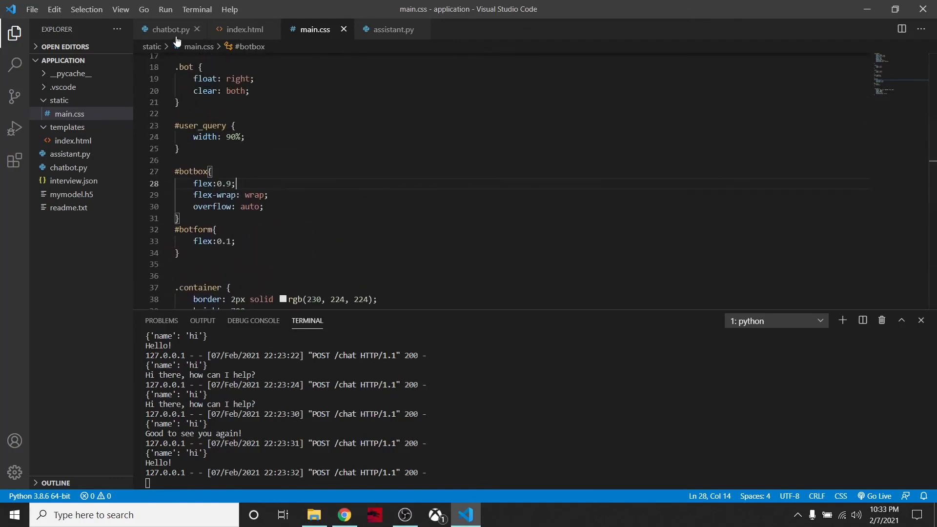
Show chatbot.py's /chat route and the chat page, then return to index.html's appendChat.
{"action": "left_click", "coordinate": [170, 30]}
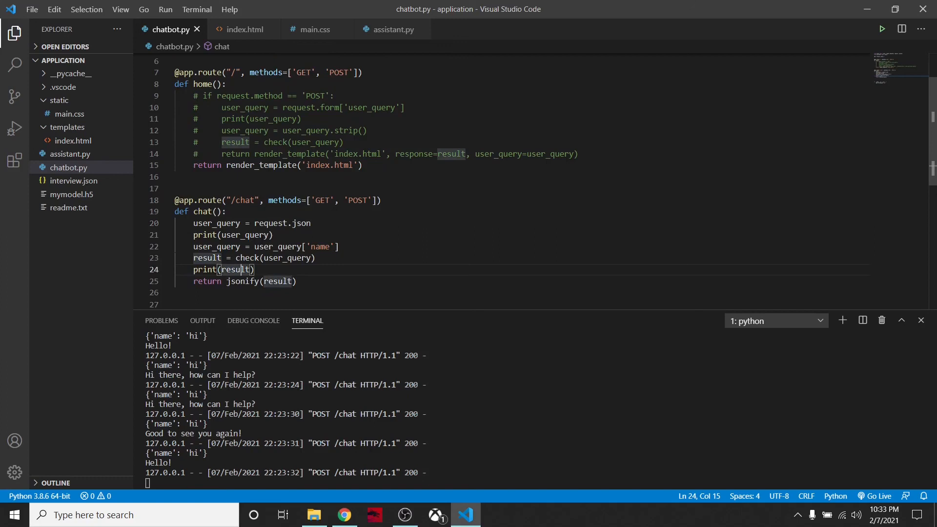
{"action": "mouse_move", "coordinate": [338, 367]}
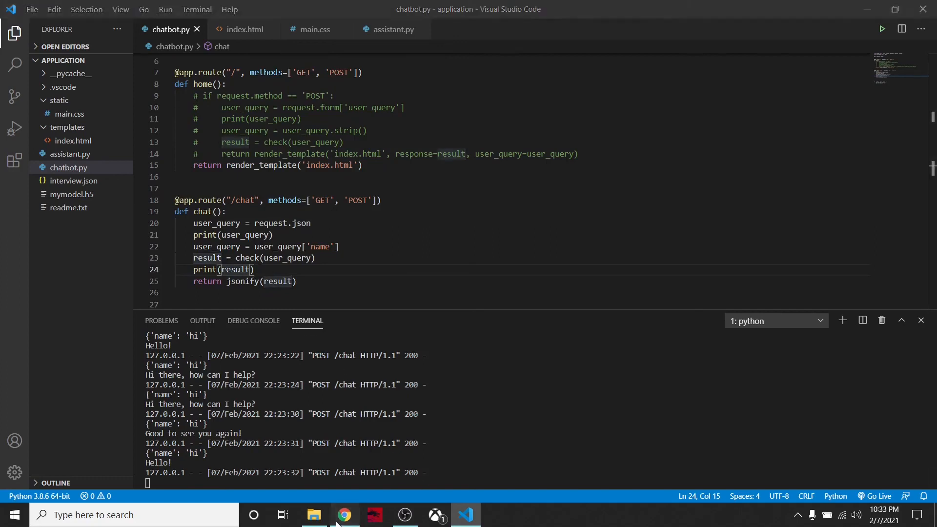
{"action": "left_click", "coordinate": [344, 515]}
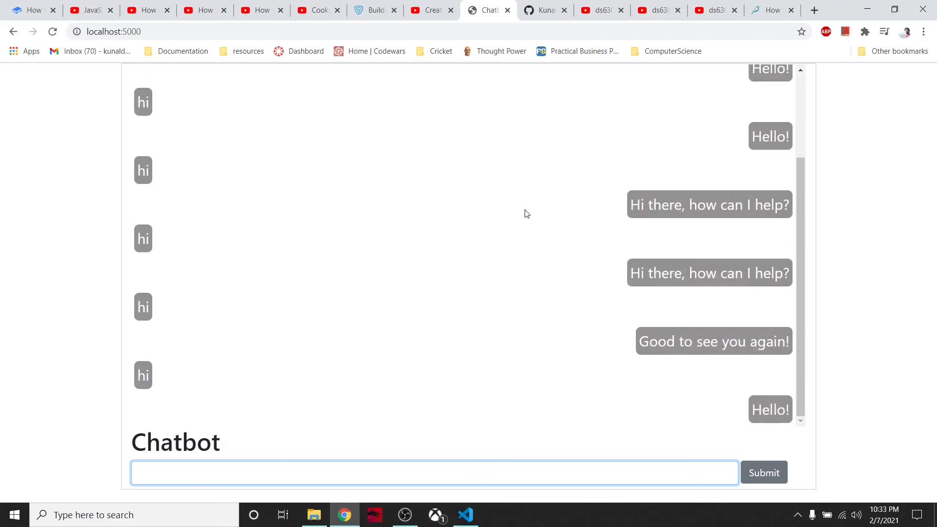
{"action": "mouse_move", "coordinate": [386, 438]}
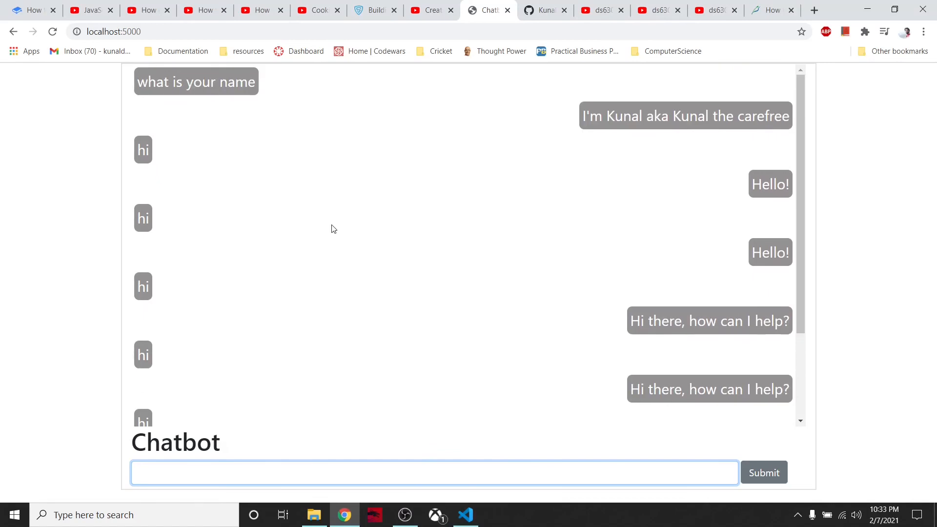
{"action": "left_click", "coordinate": [466, 514]}
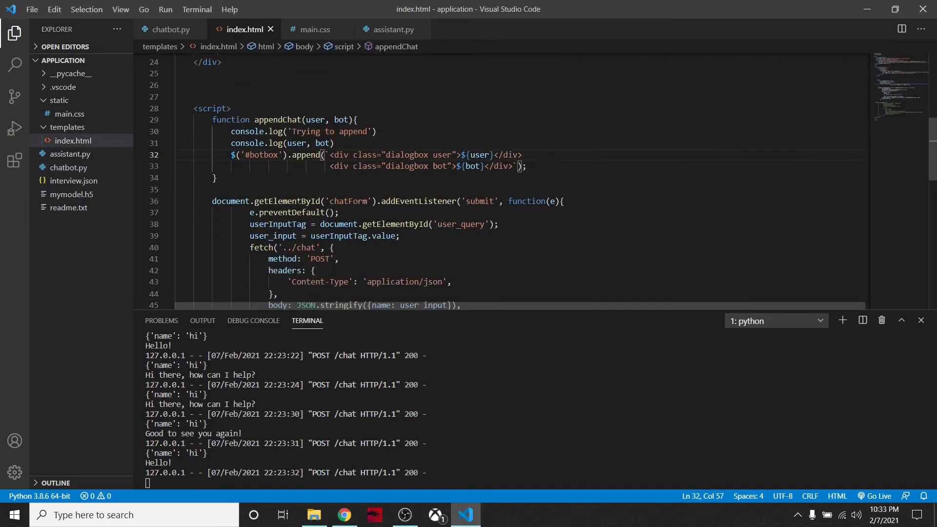
{"action": "scroll", "scroll_direction": "down", "scroll_amount": 3}
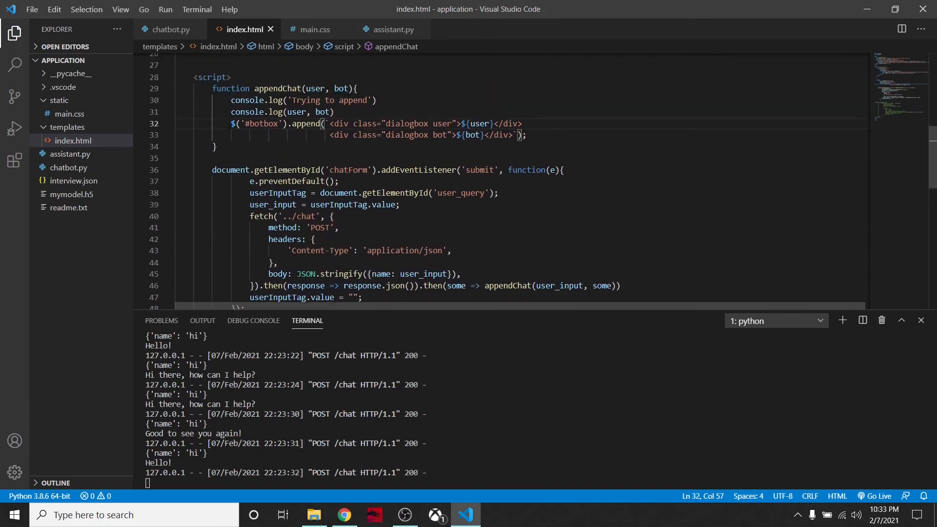
{"action": "left_click_drag", "start_coordinate": [322, 123], "coordinate": [445, 135]}
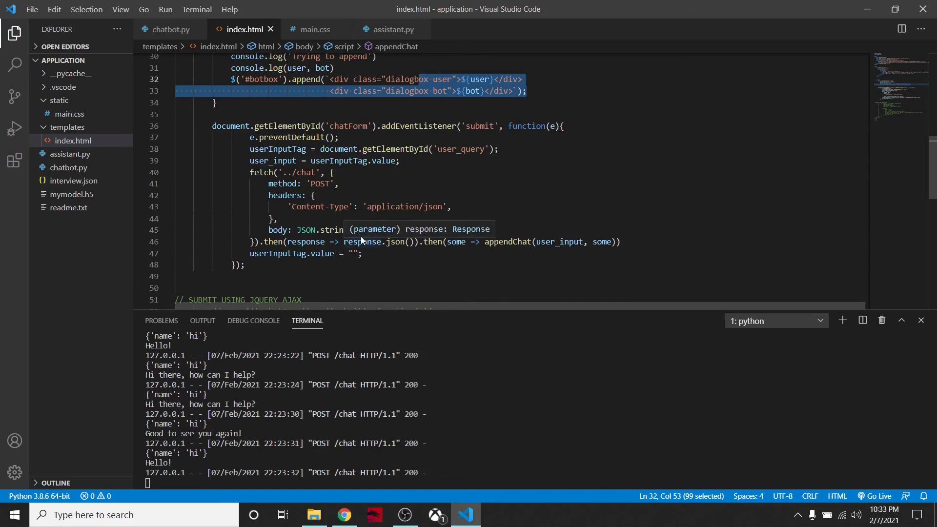
{"action": "scroll", "scroll_direction": "down", "scroll_amount": 3}
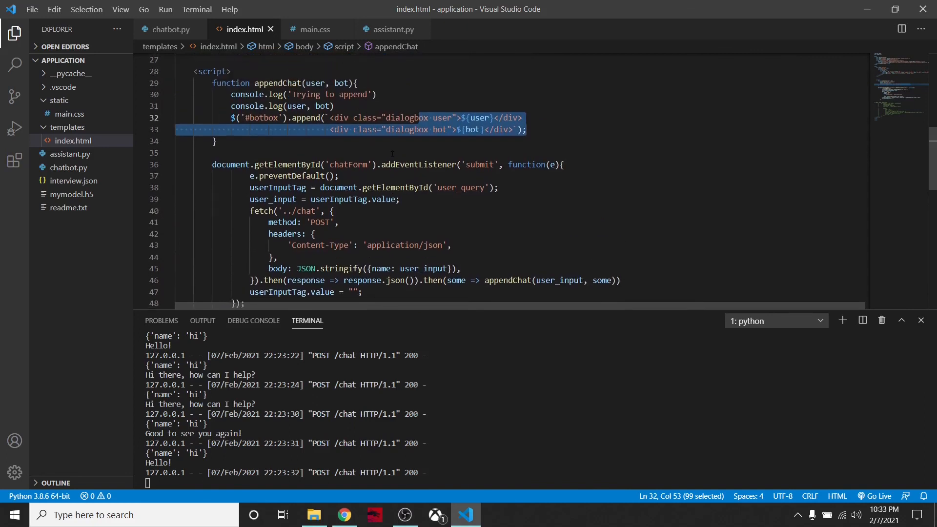
{"action": "left_click", "coordinate": [287, 157]}
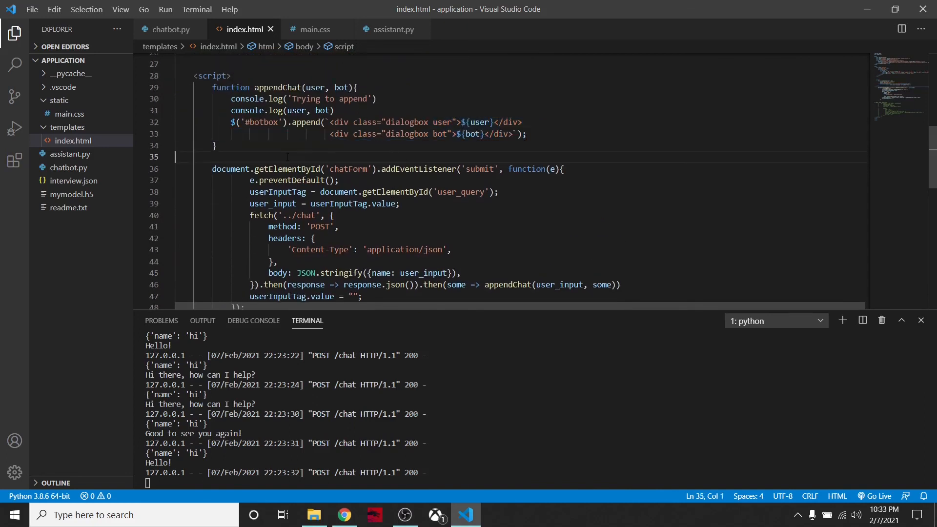